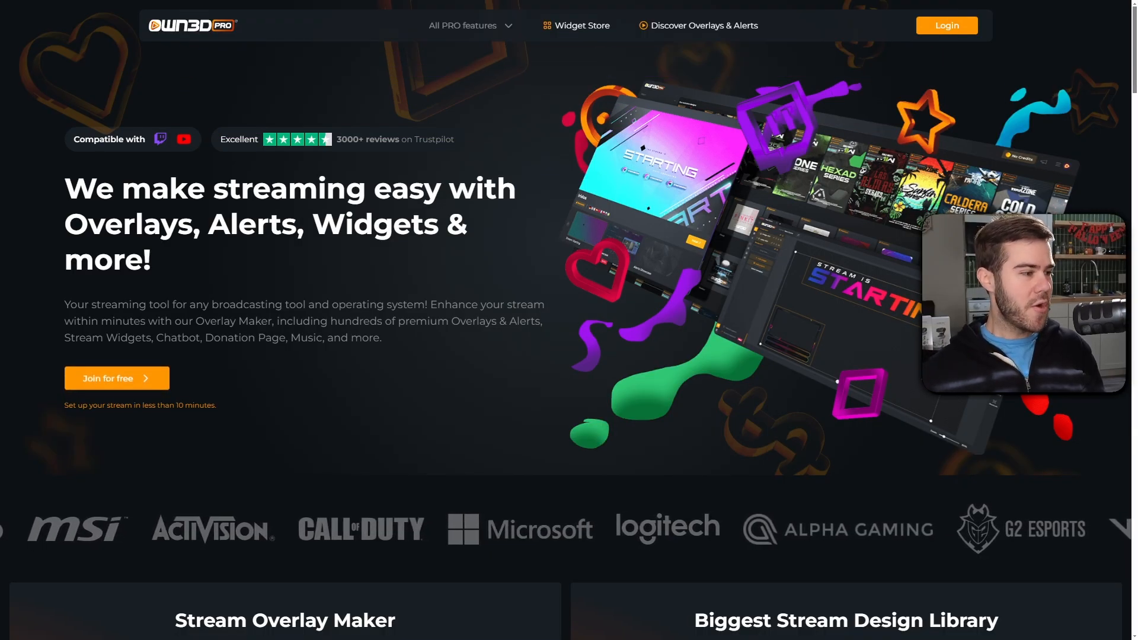
Step: Pick the blue colour scheme on the Pure overlay page and begin installation
left_click(947, 25)
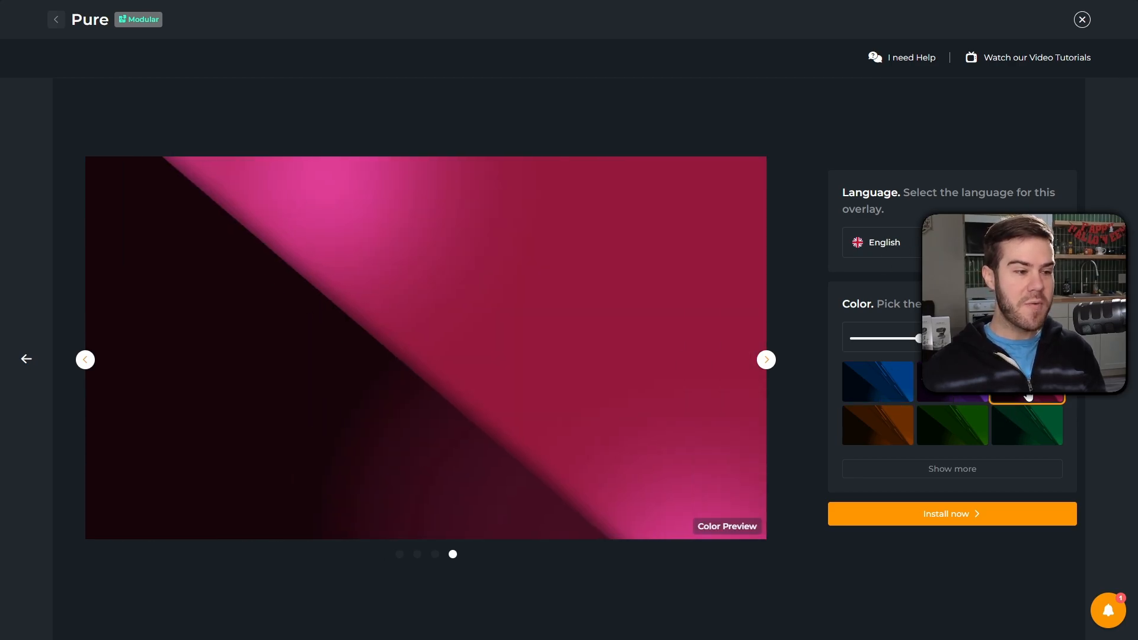
left_click(952, 469)
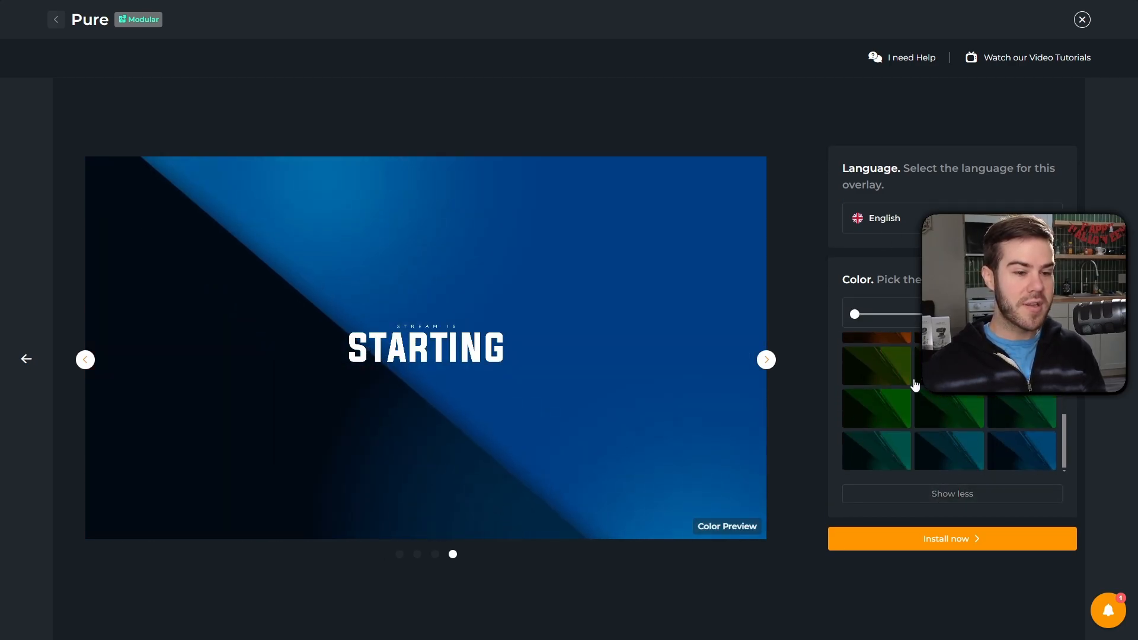
left_click(876, 364)
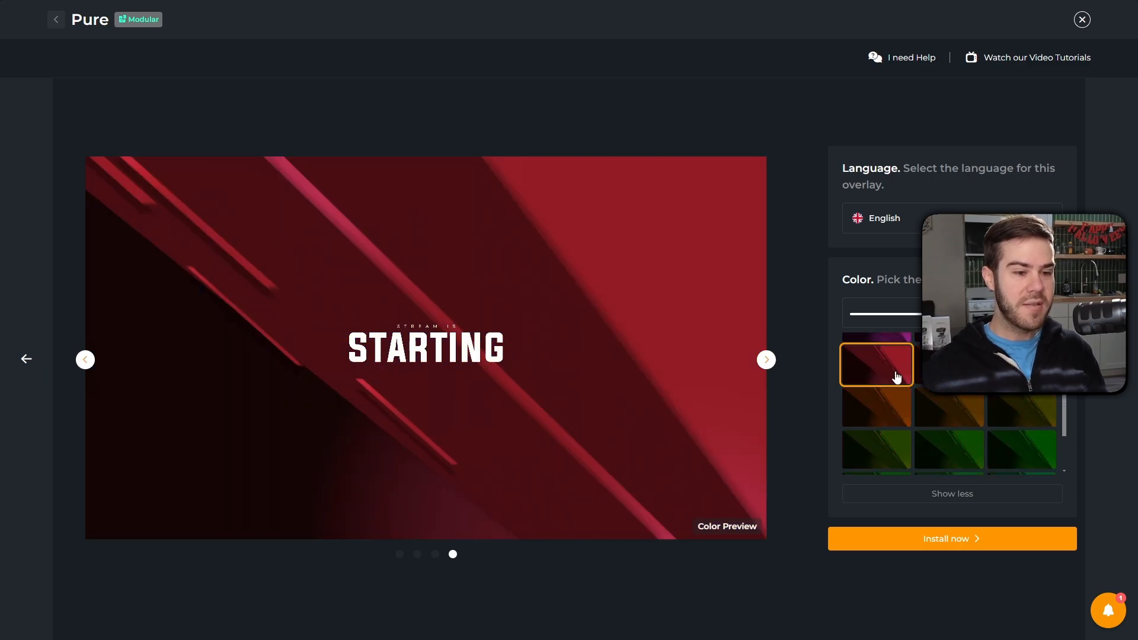
left_click(952, 538)
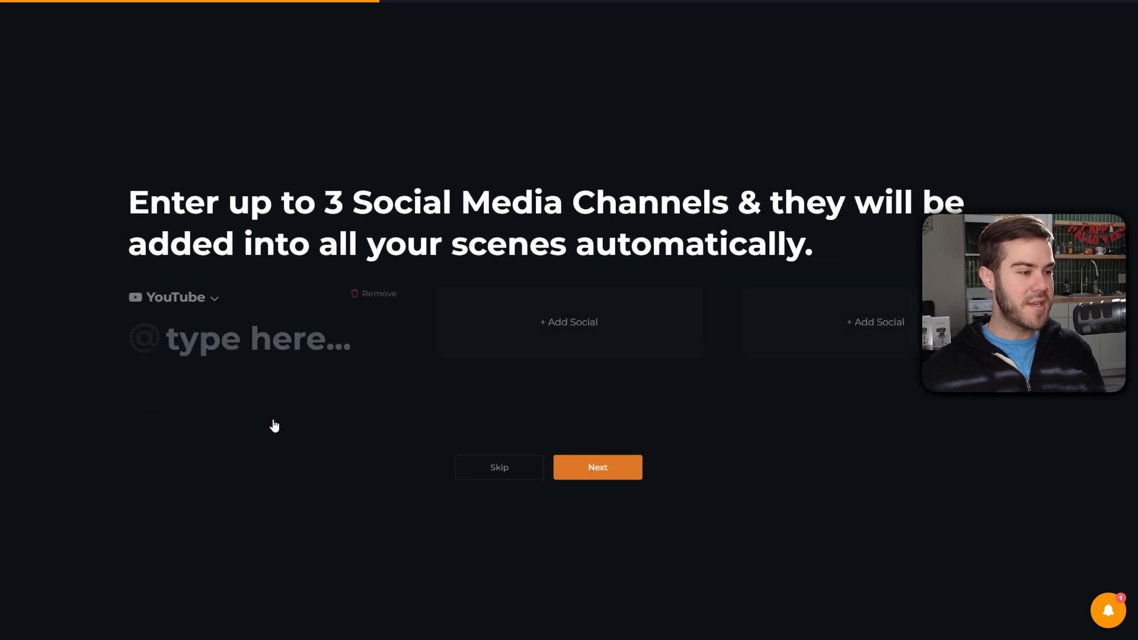
Step: Enter the CpawsMusic YouTube handle, add more social channels, and continue setup
type("CpawsMusic")
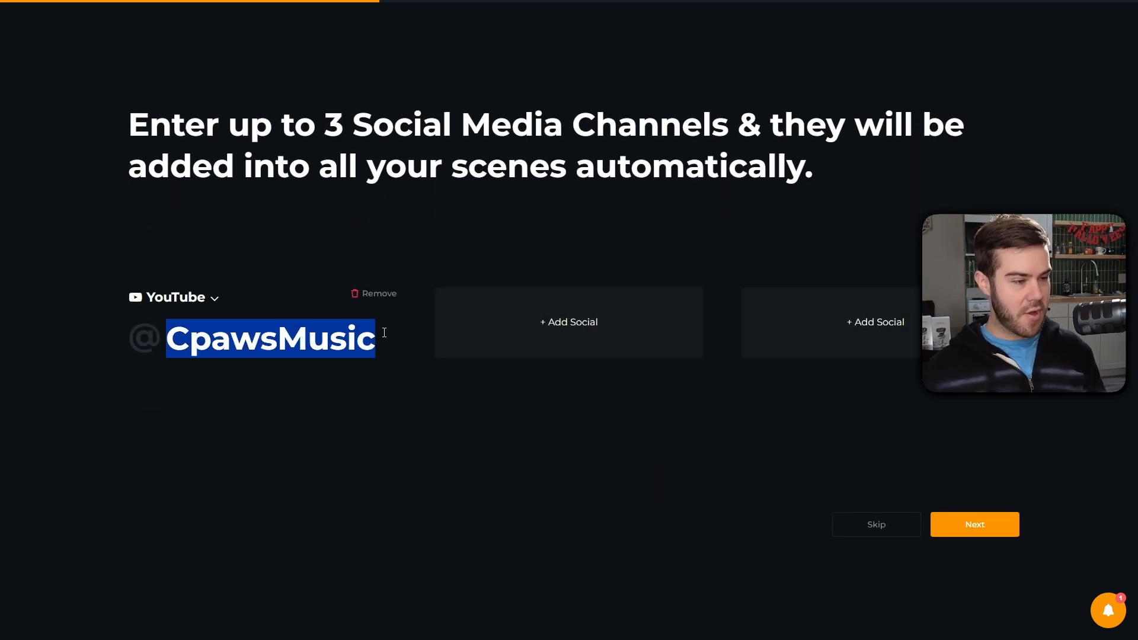
left_click(569, 321)
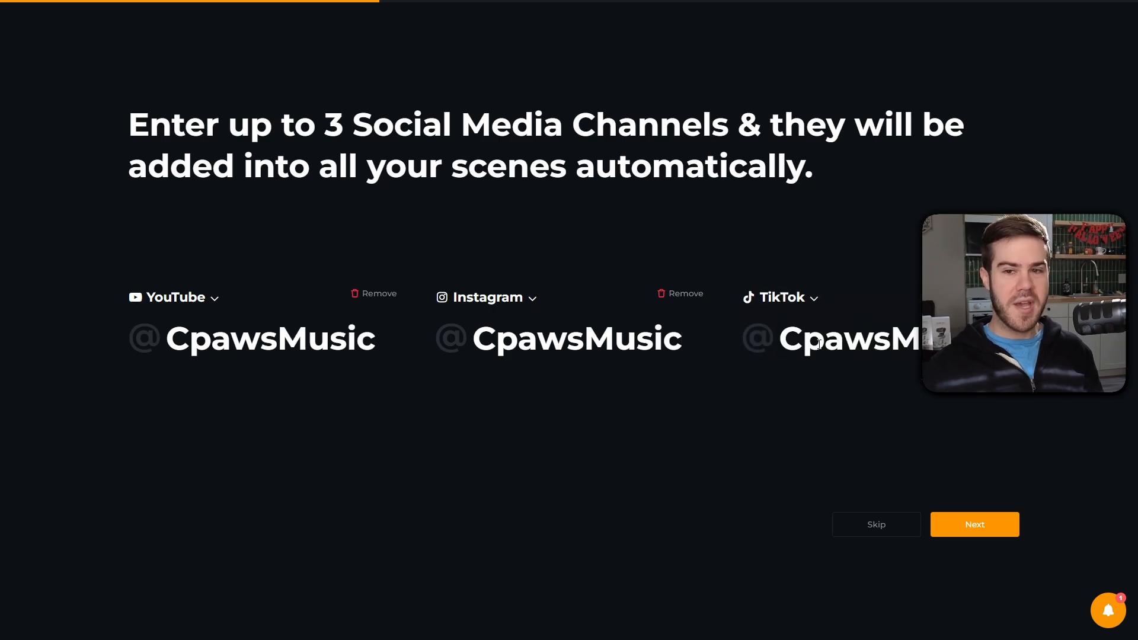
left_click(974, 524)
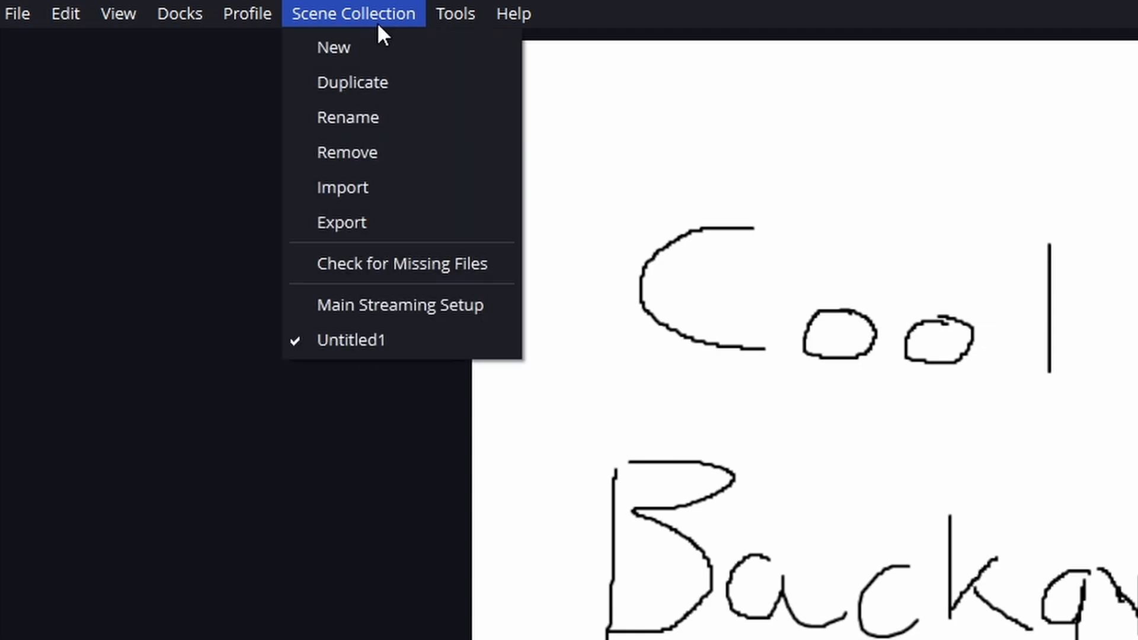
Step: Import Pure (1).json as a scene collection and make Pure the active collection
left_click(342, 186)
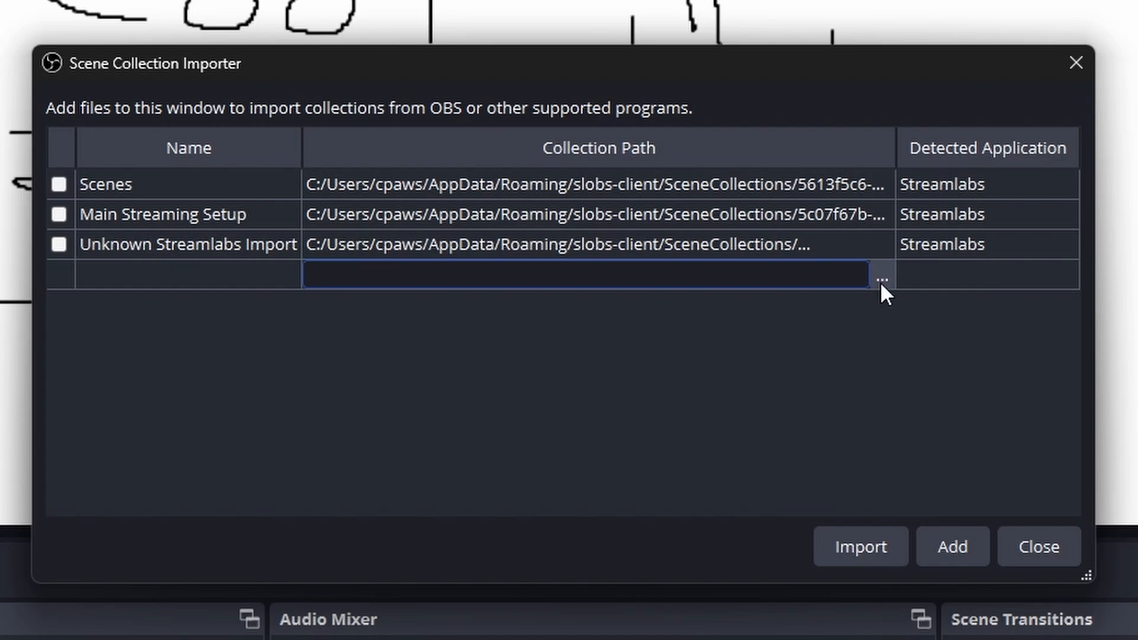
left_click(883, 278)
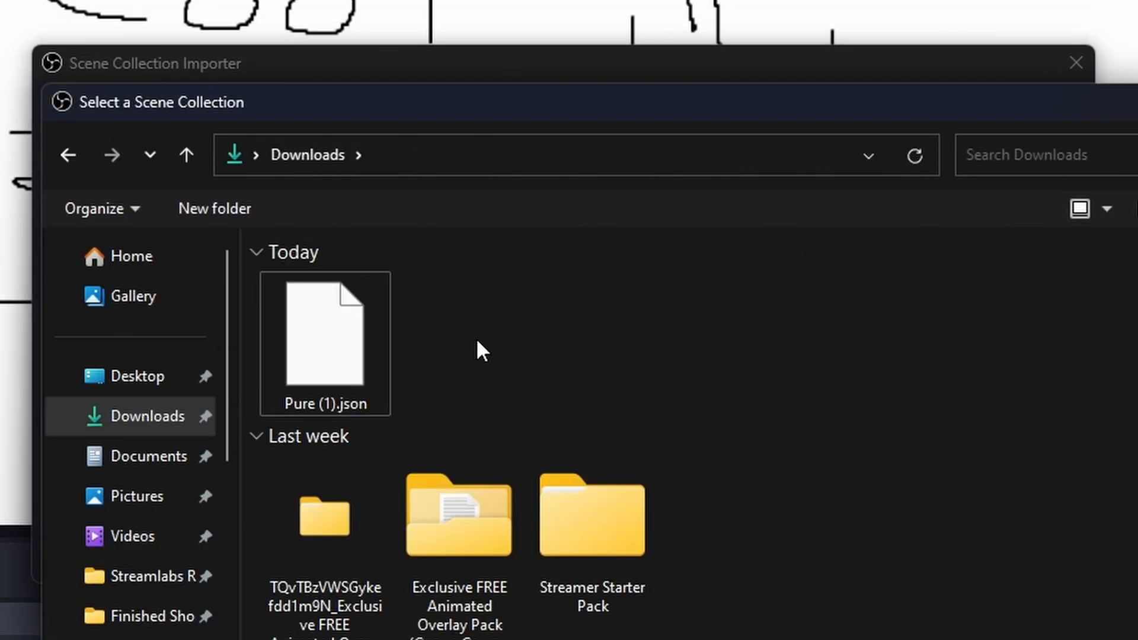
left_click(324, 338)
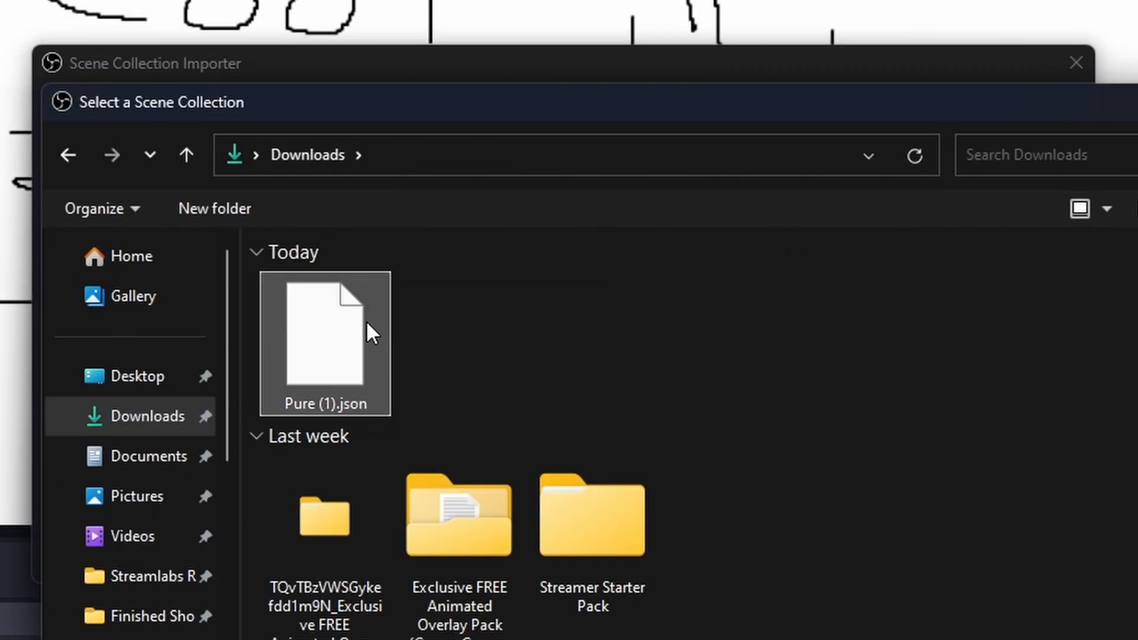
double_click(324, 342)
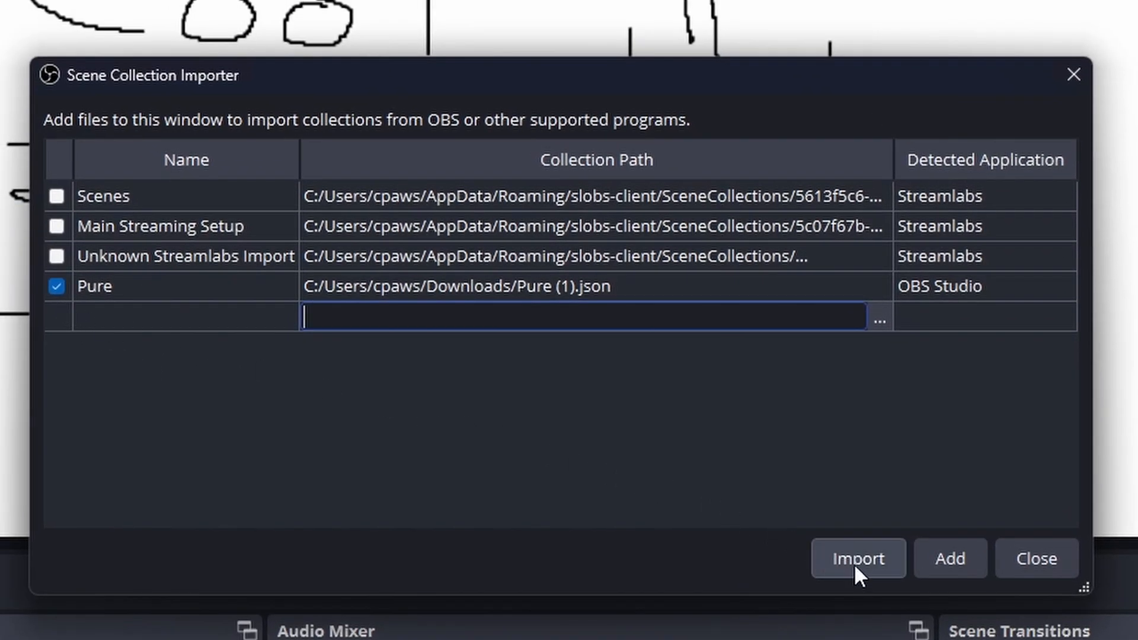
left_click(857, 558)
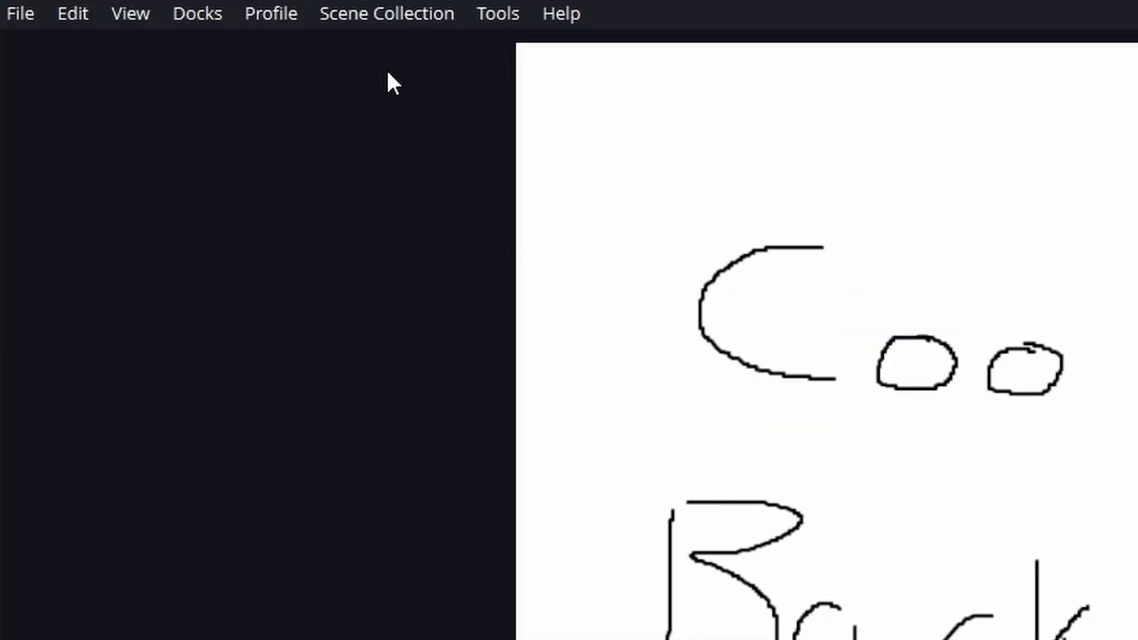
left_click(386, 13)
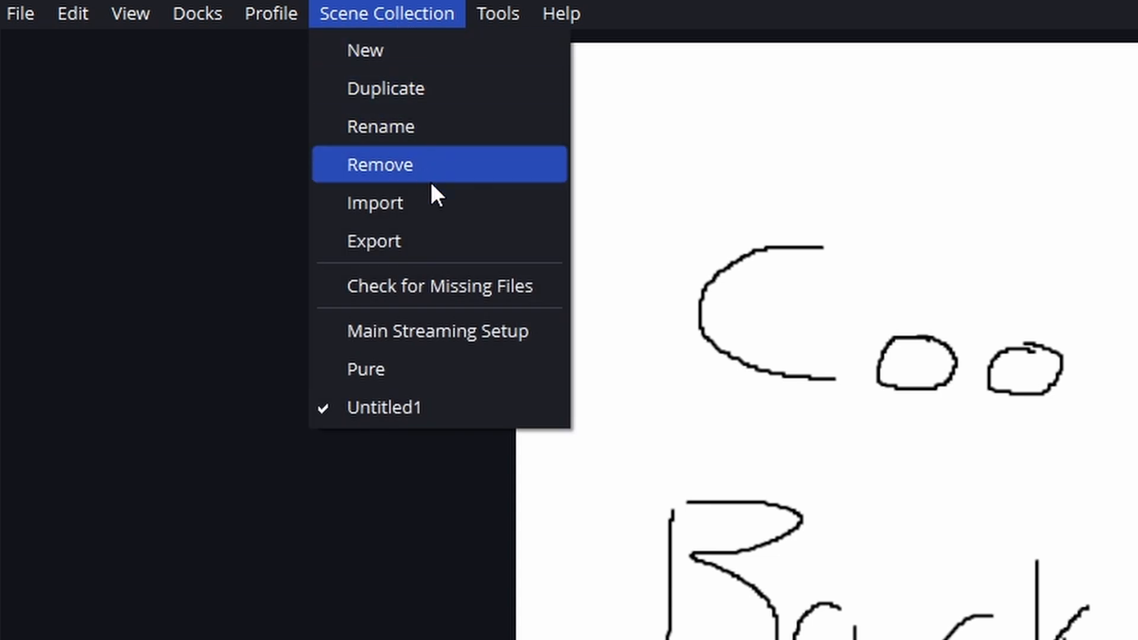
mouse_move(427, 369)
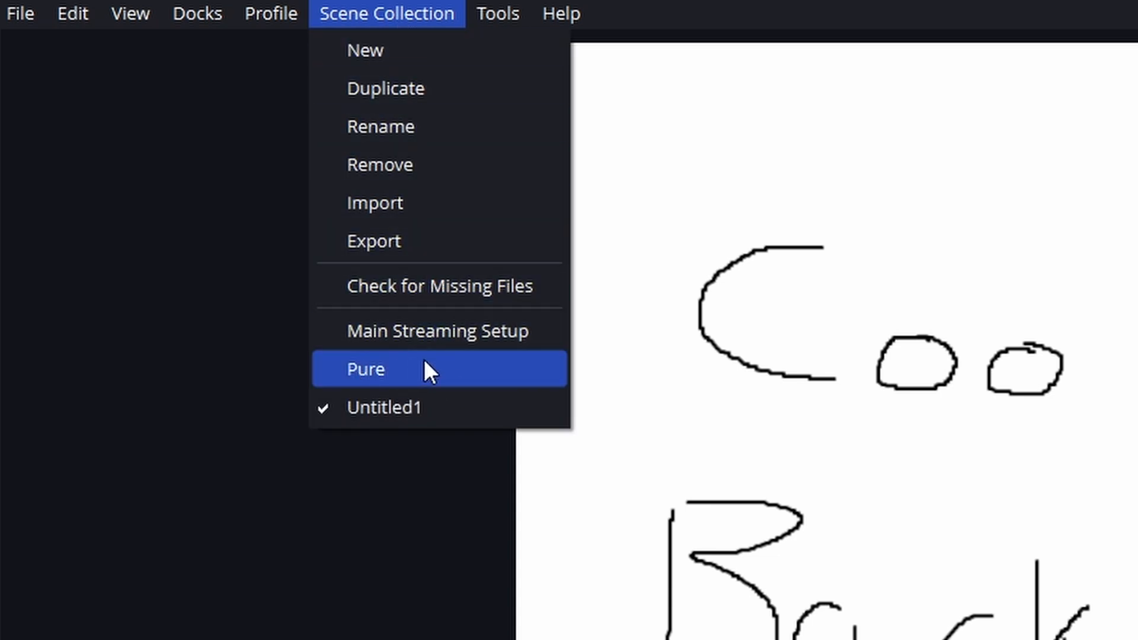
left_click(365, 369)
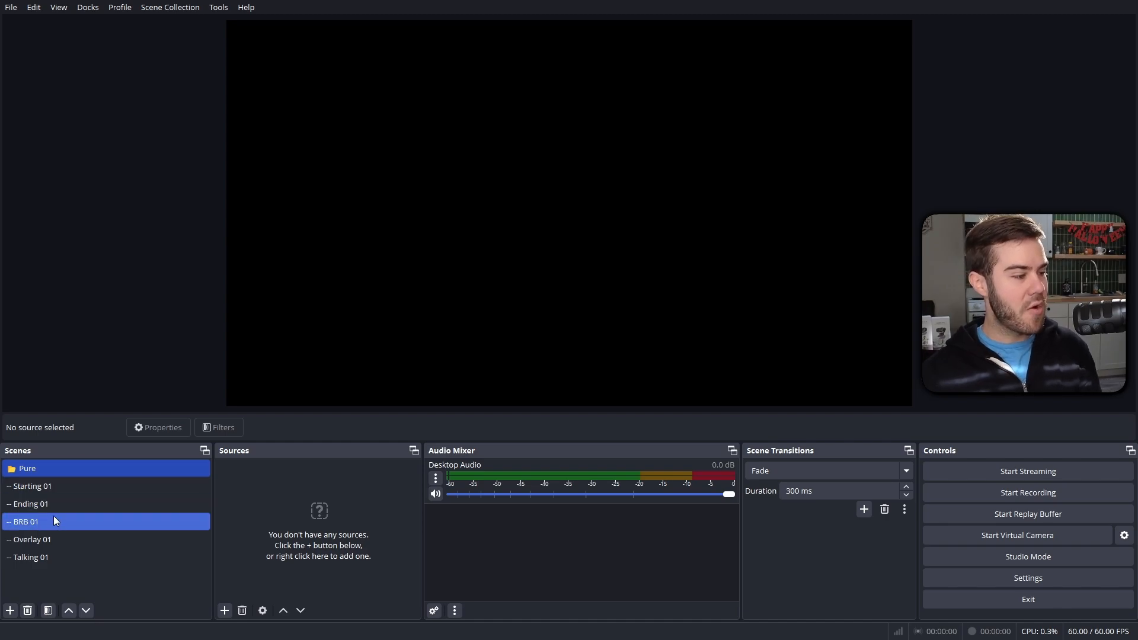
Step: Preview the Starting 01, Ending 01 and Overlay 01 layouts, then begin adding a source
left_click(32, 486)
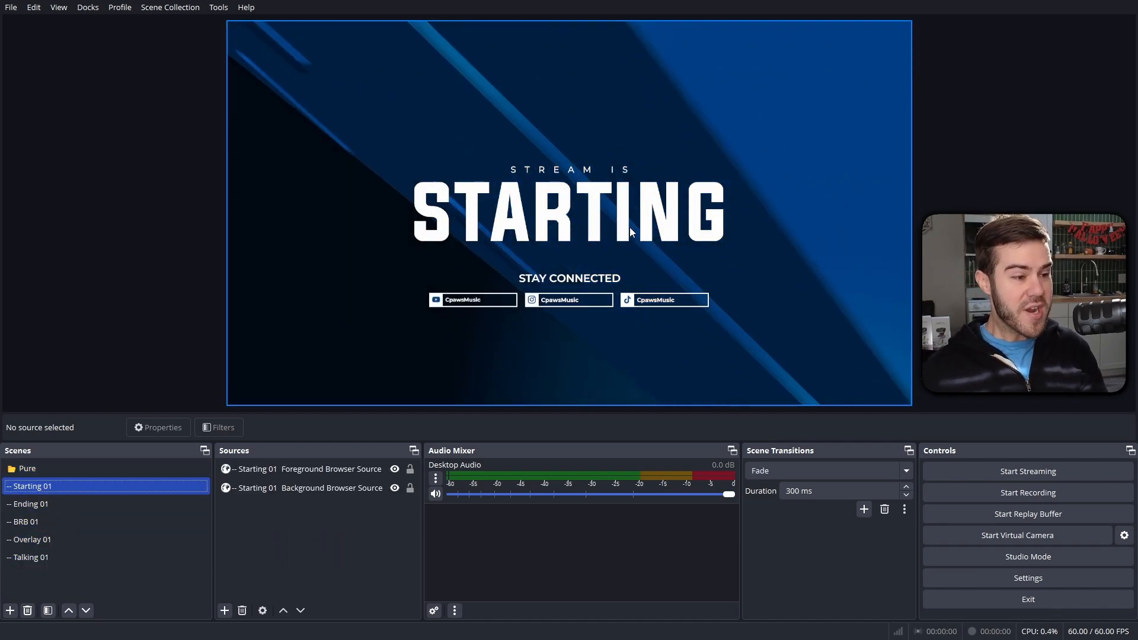
left_click(35, 504)
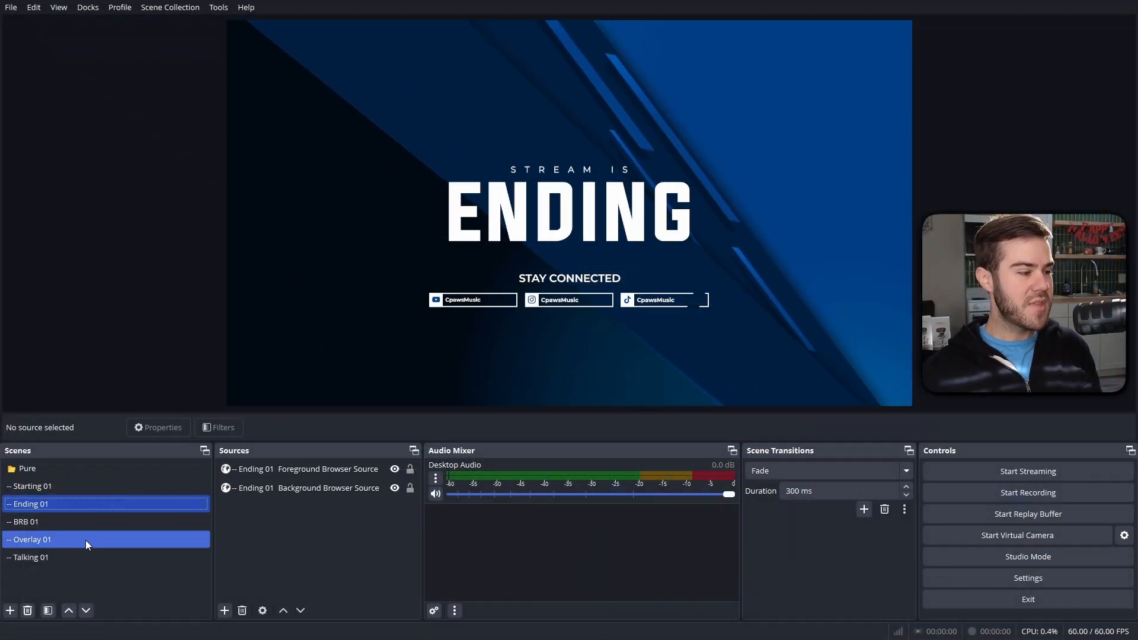
left_click(32, 540)
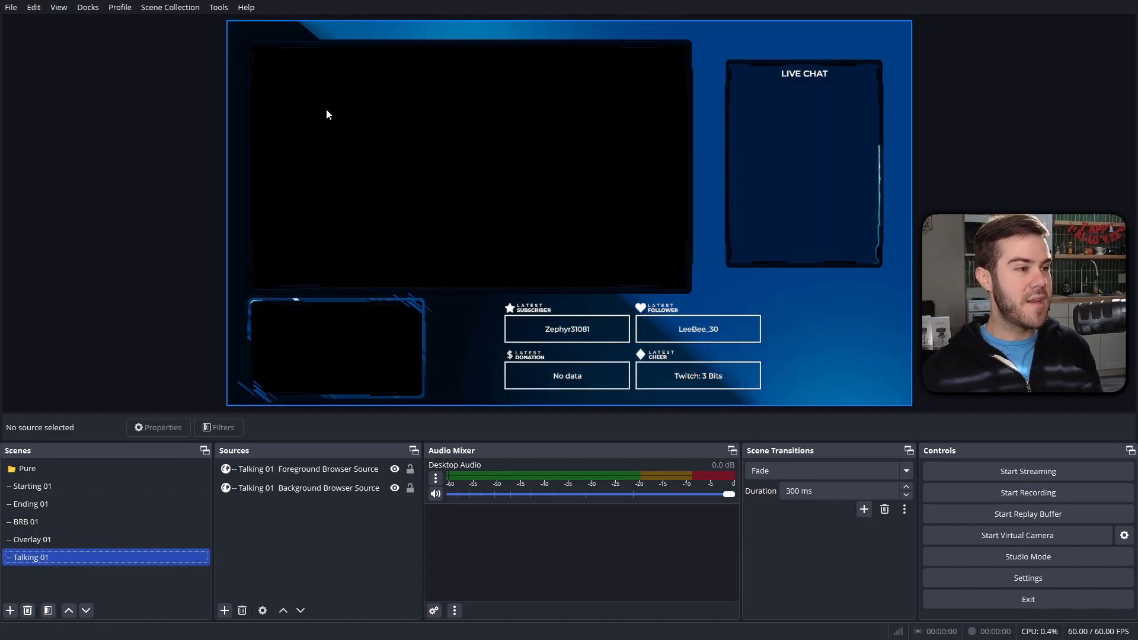
mouse_move(581, 126)
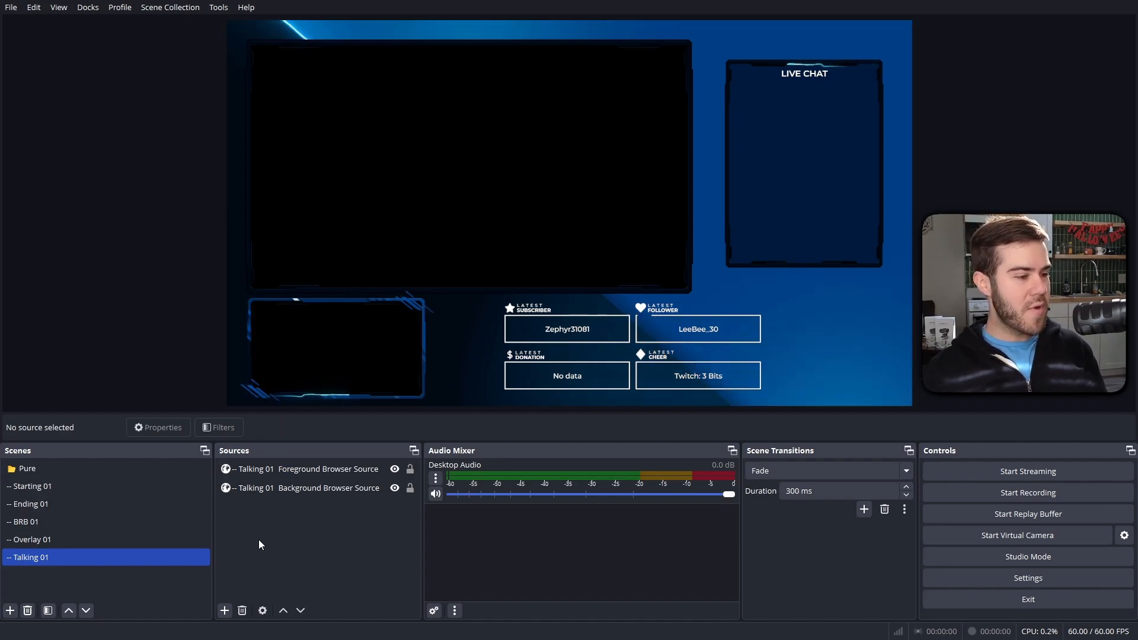
left_click(224, 610)
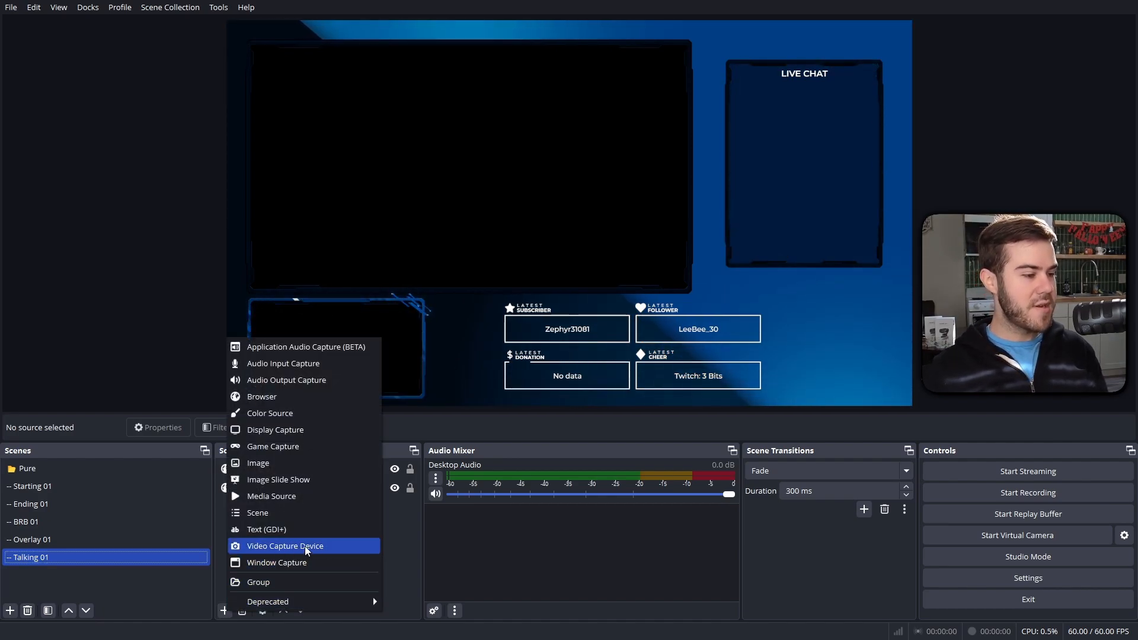
Step: Create the Insta360 Link2 video capture source using the Insta360 Link 2 device
left_click(284, 546)
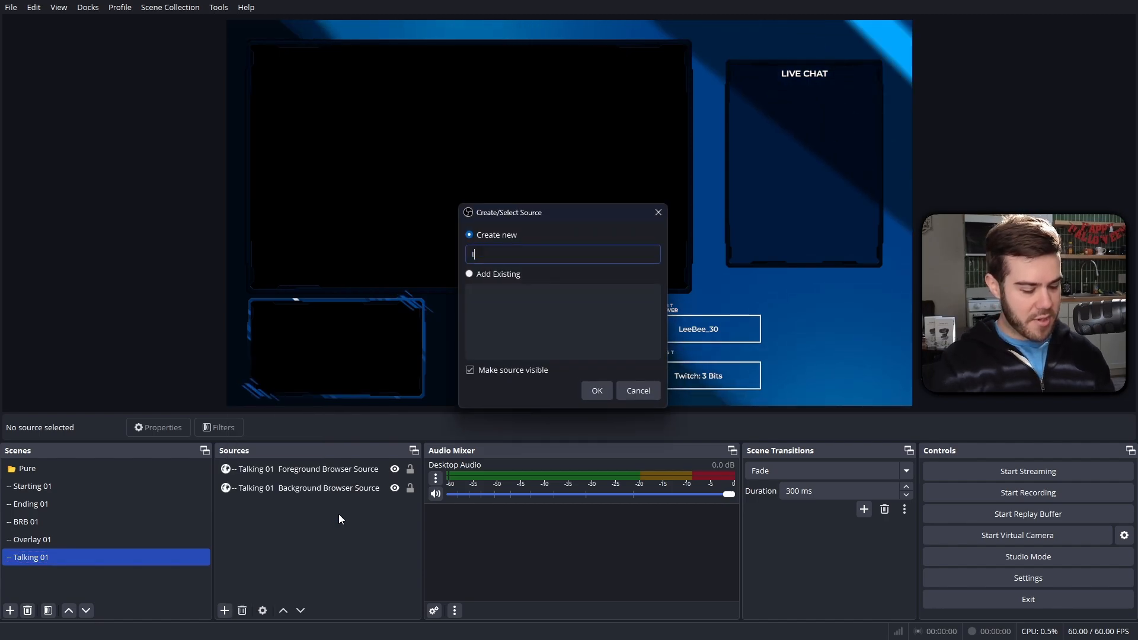
type("Insta360 L")
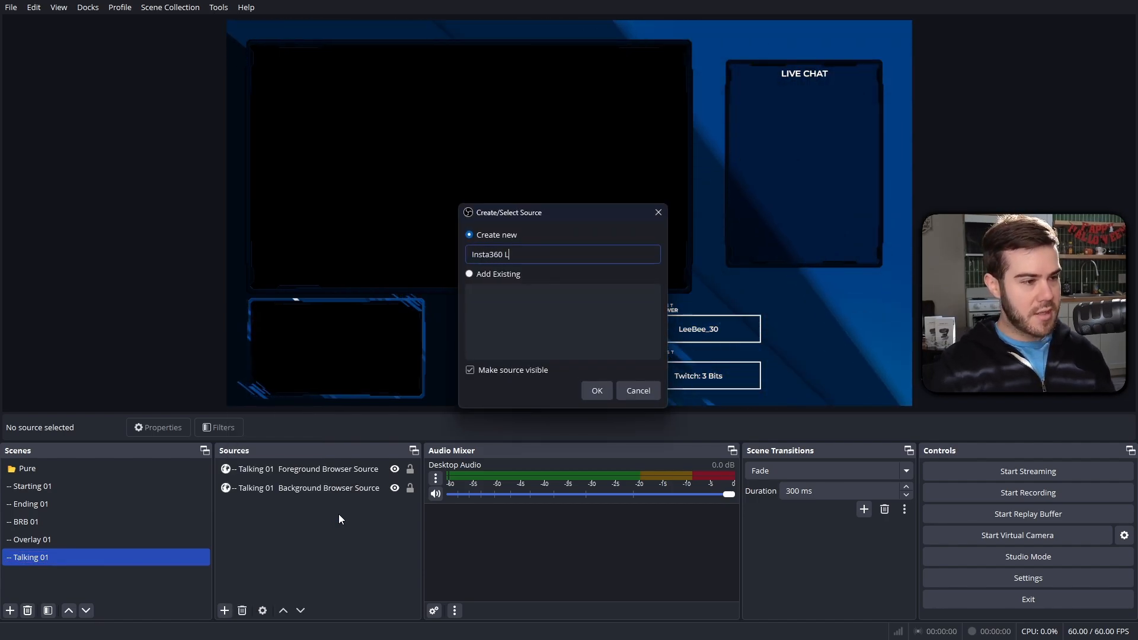
left_click(596, 390)
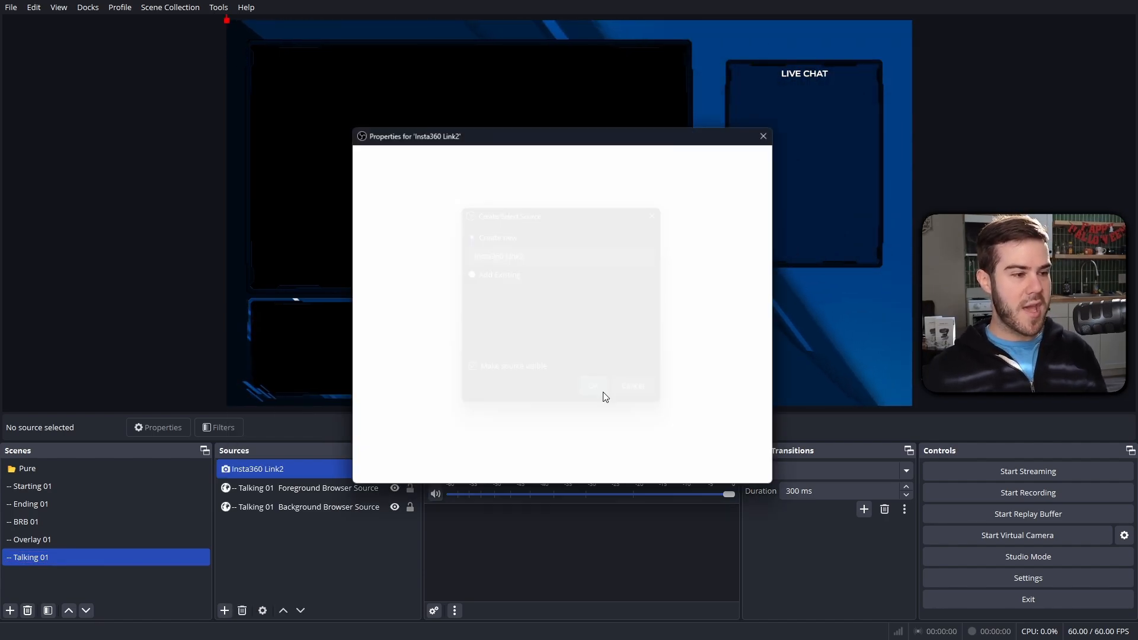
left_click(597, 320)
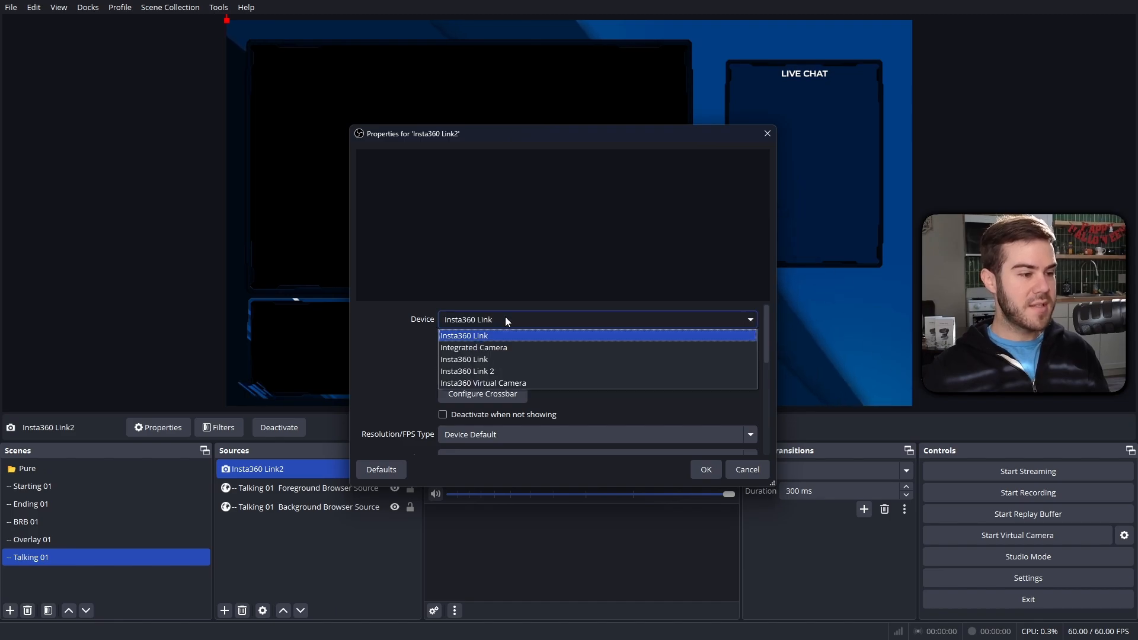
left_click(473, 347)
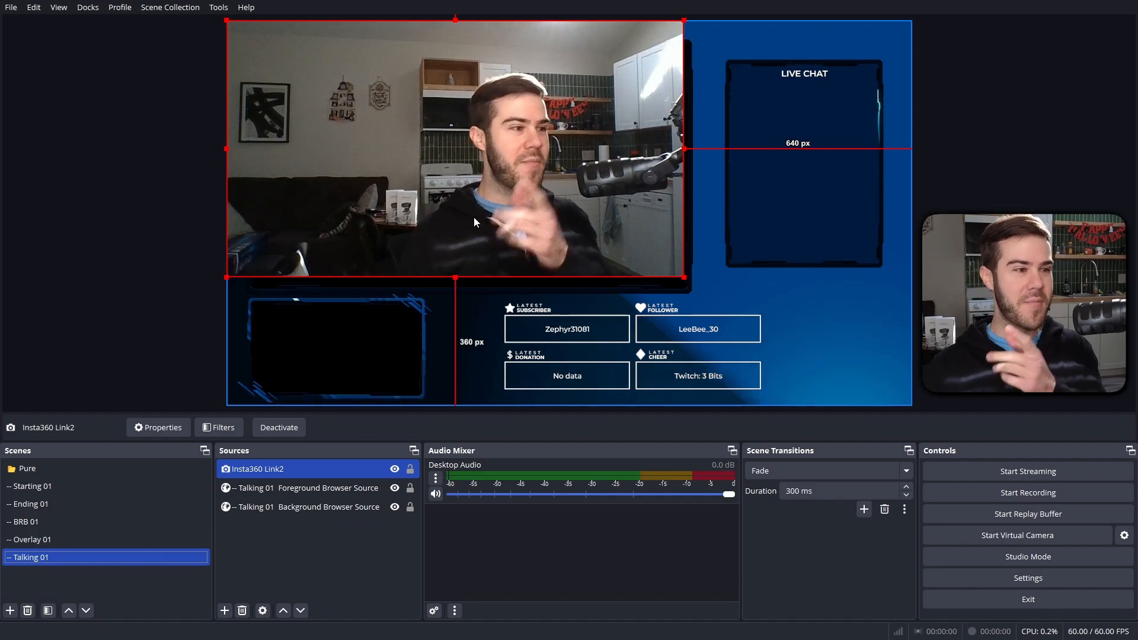
left_click(157, 427)
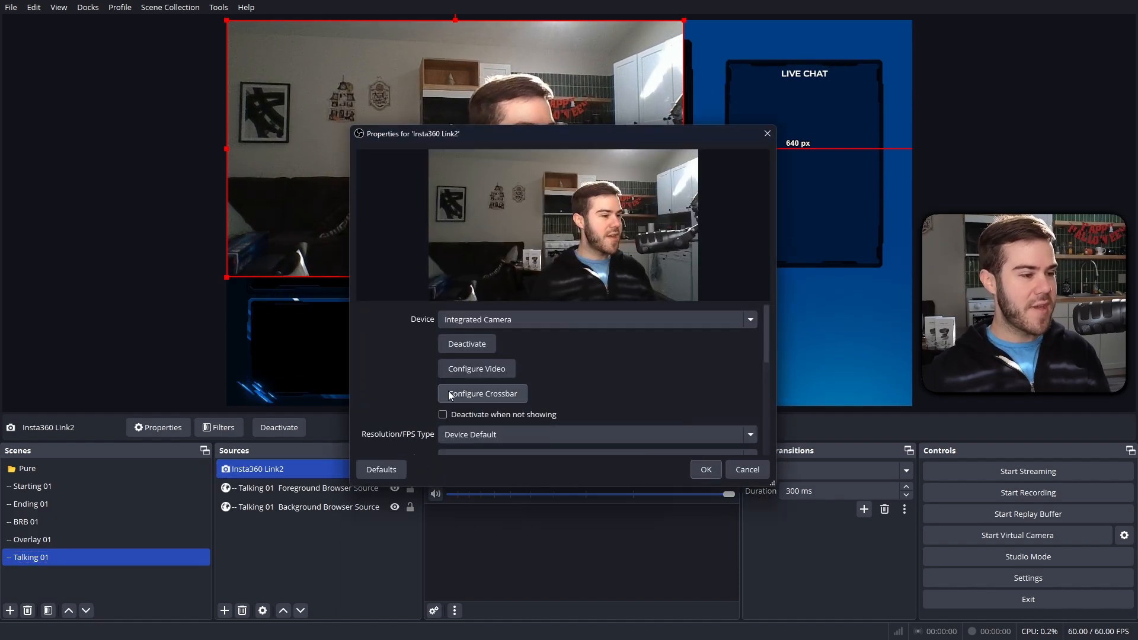
left_click(597, 319)
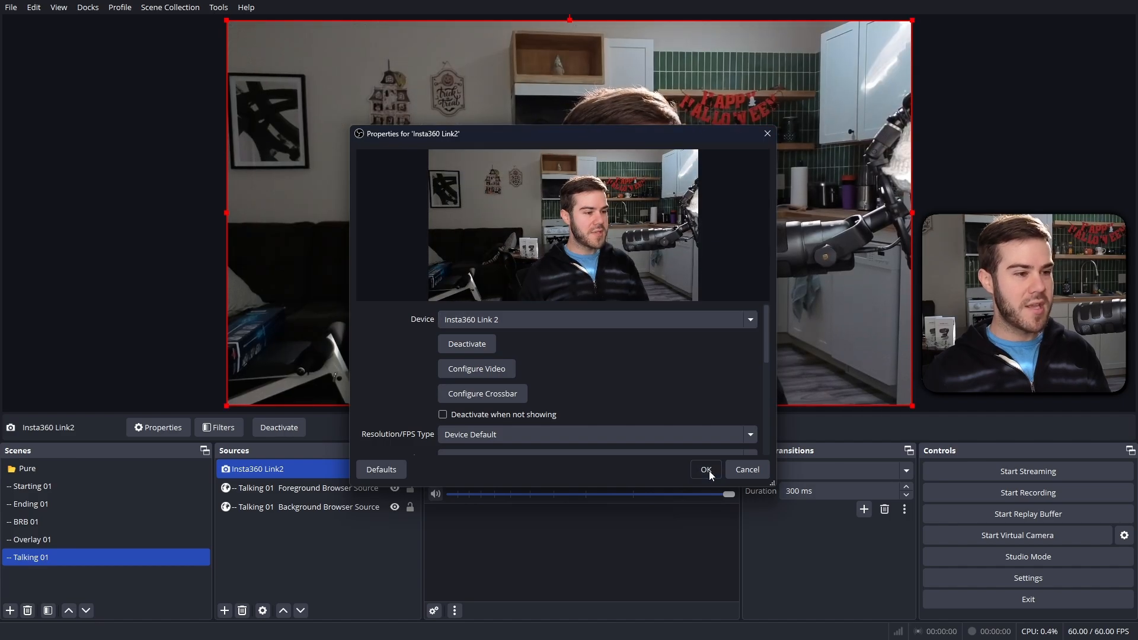
left_click(705, 469)
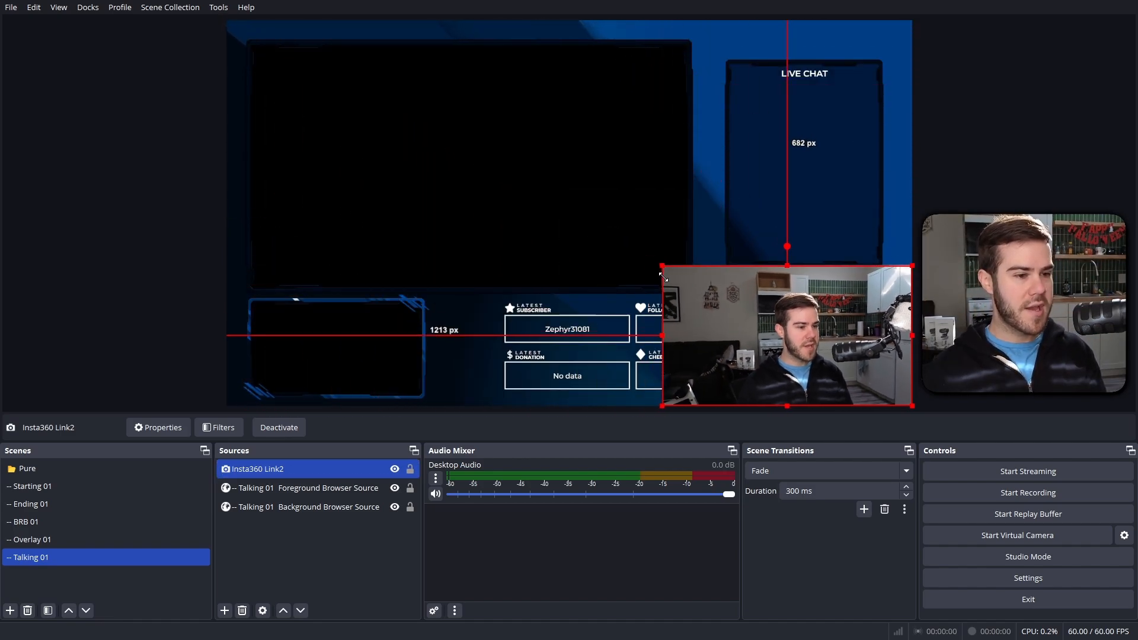
Step: Shrink the webcam into the bottom-left frame beneath the foreground, then switch to Overlay 01
left_click_drag(786, 336, 342, 355)
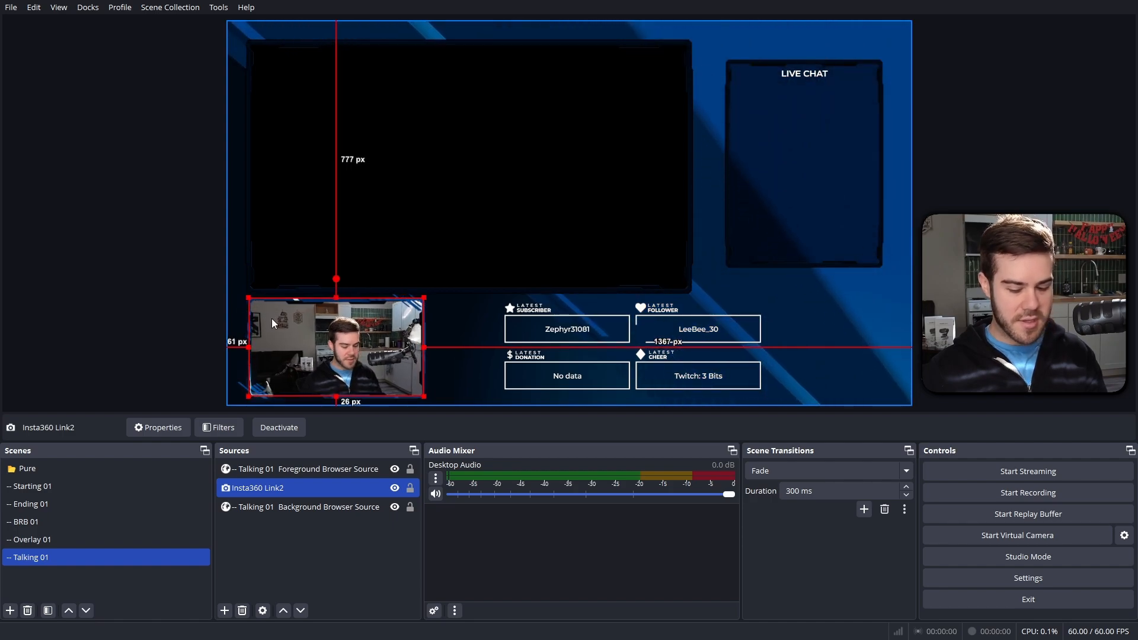
left_click(305, 468)
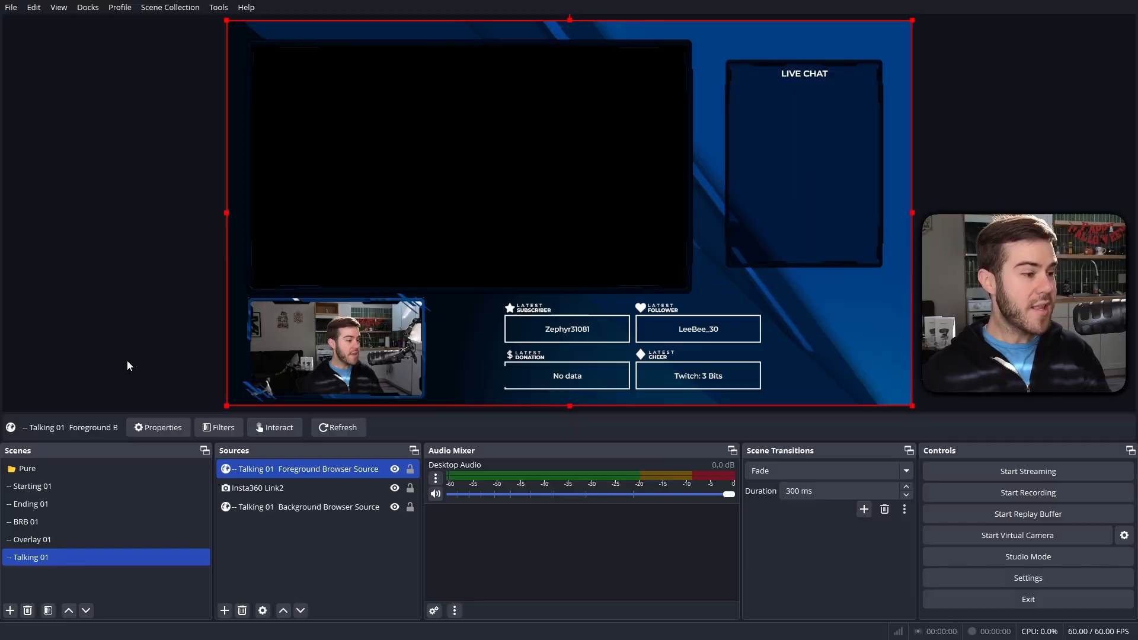
left_click(33, 540)
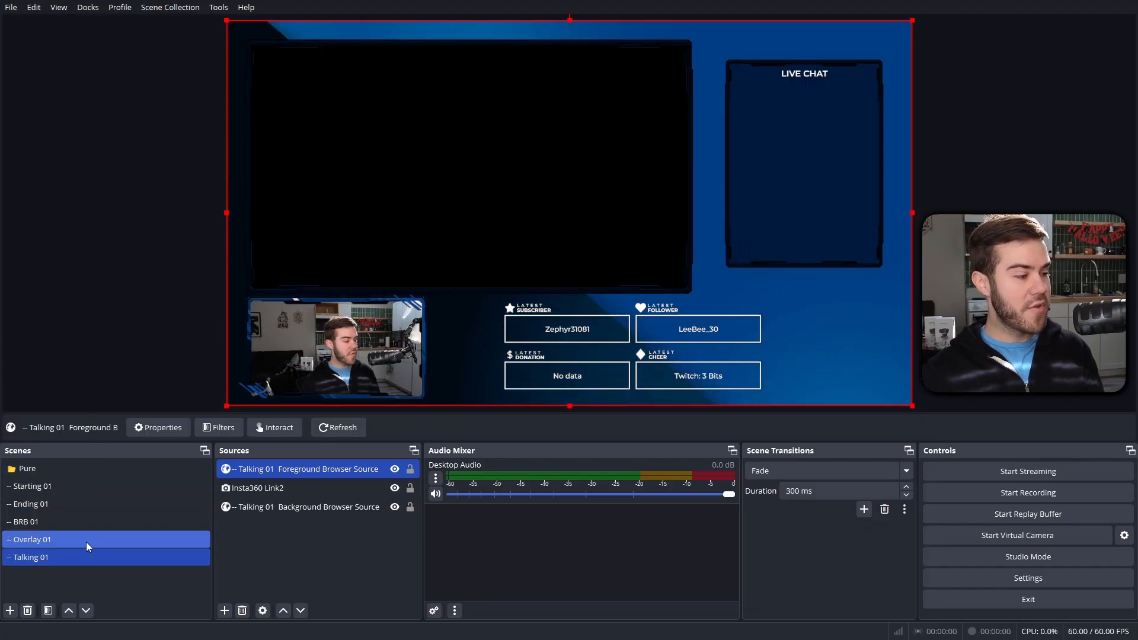
left_click(32, 539)
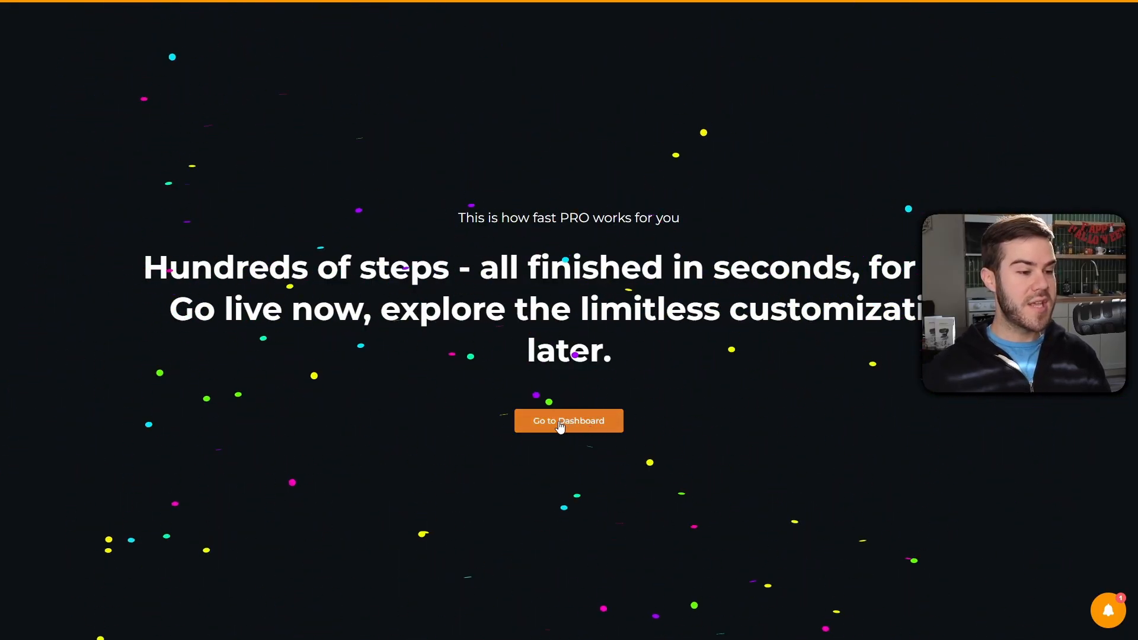
Step: Open Overlay 01 under My Scenes and add the Pure webcam frame graphic
left_click(568, 421)
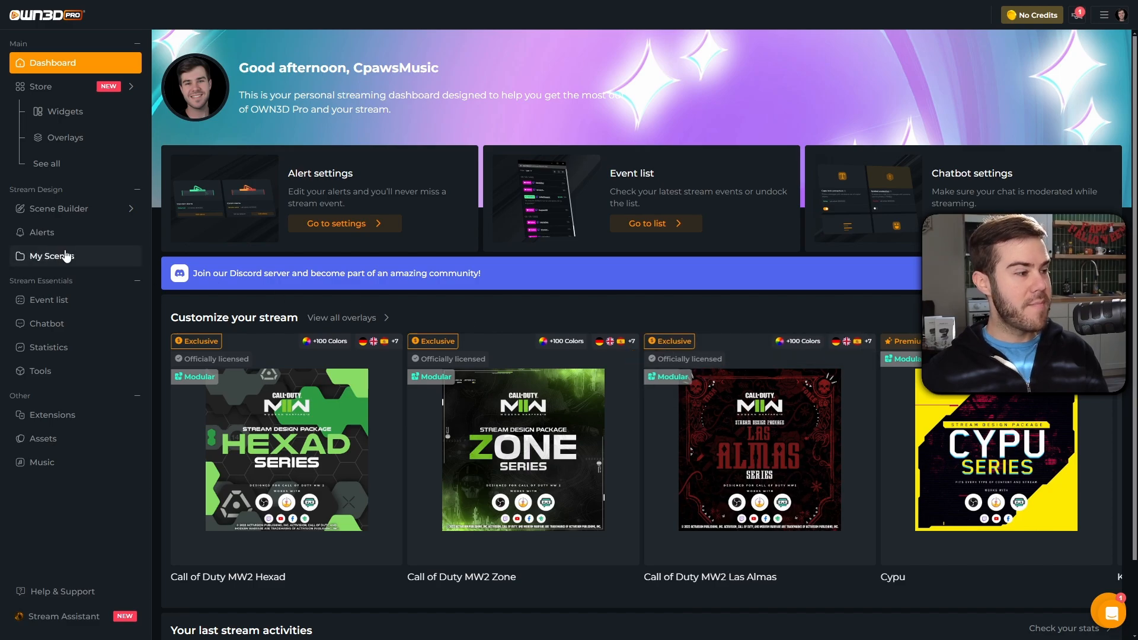
left_click(52, 255)
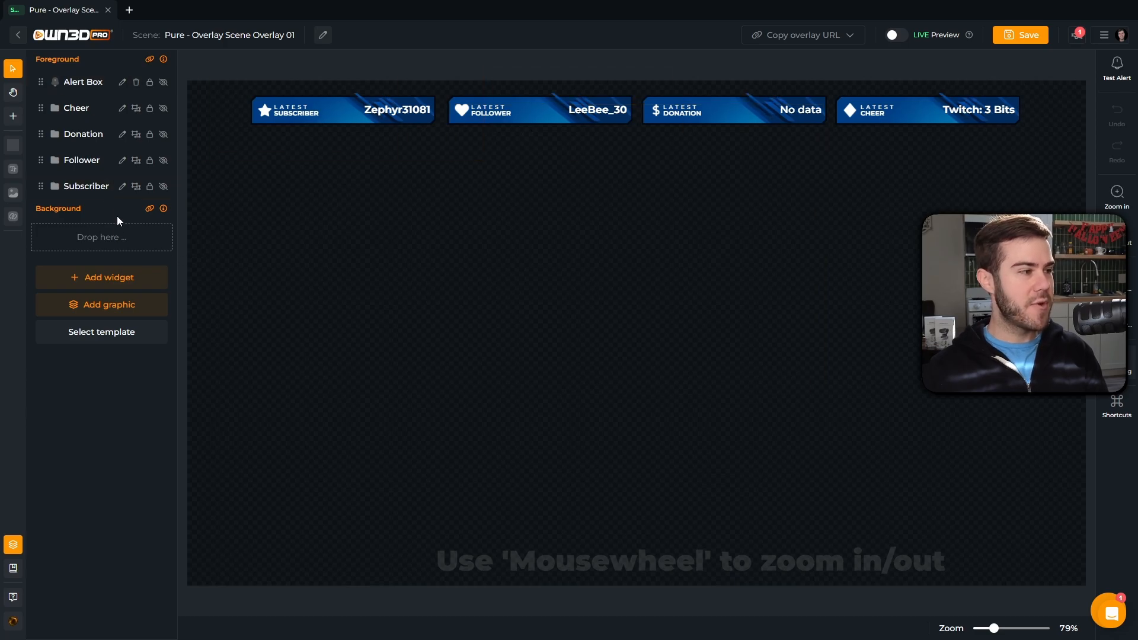
mouse_move(141, 305)
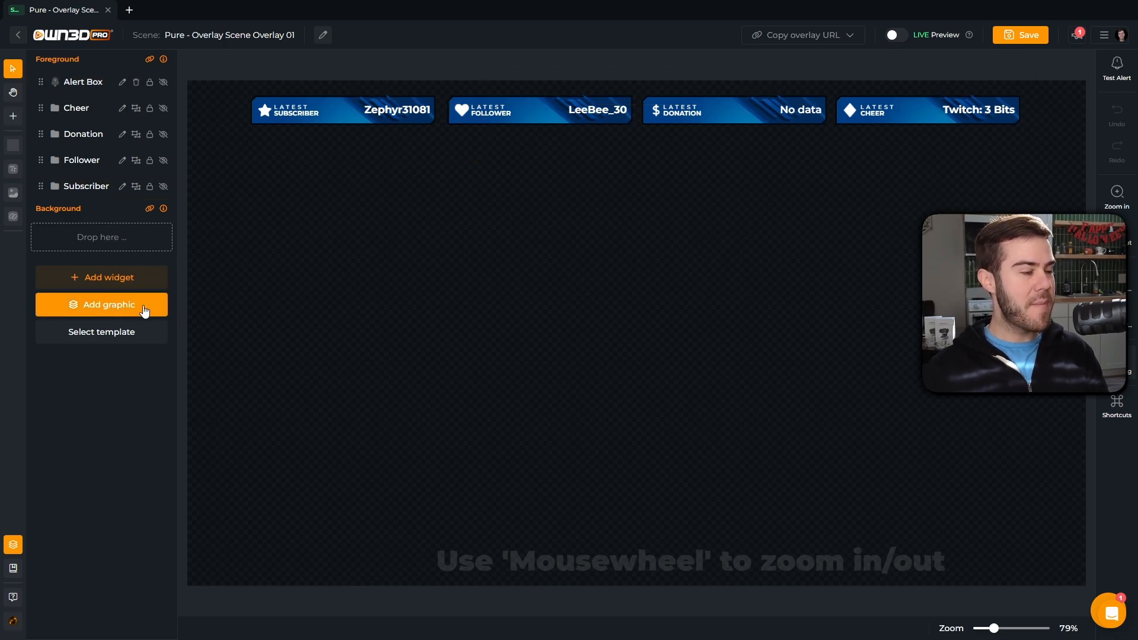
left_click(101, 304)
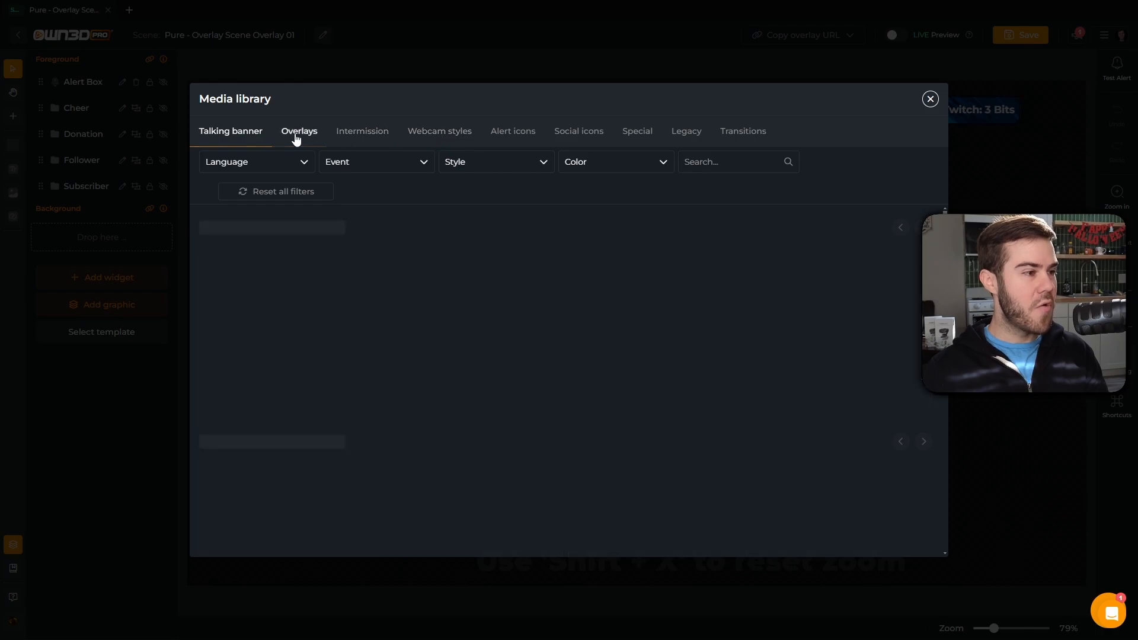
left_click(299, 132)
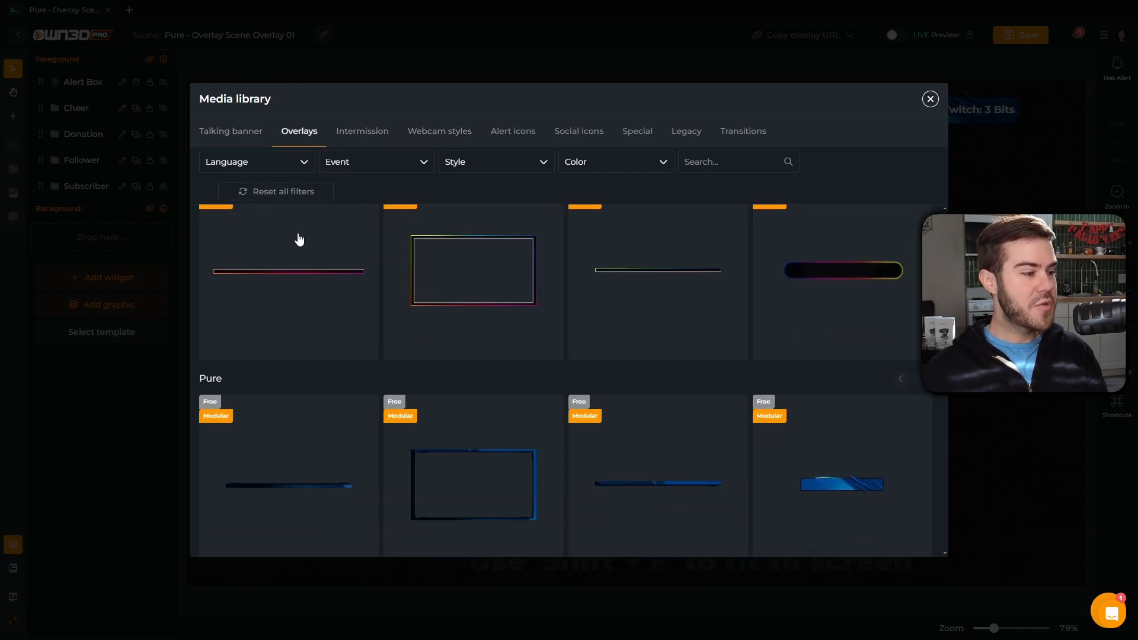
scroll("down", 3)
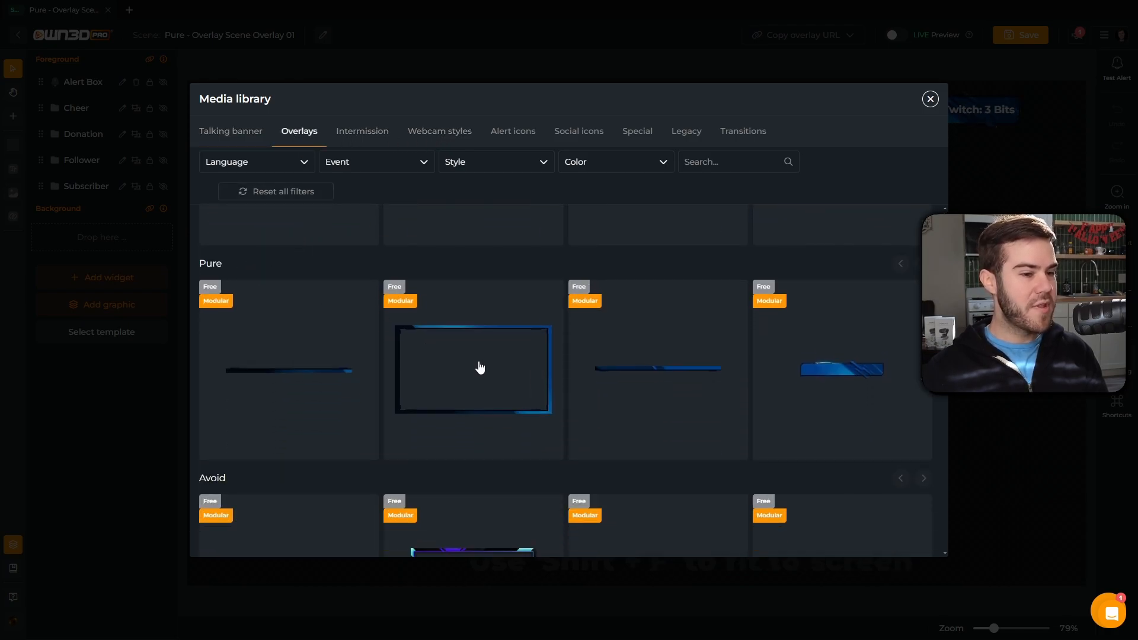
left_click(472, 368)
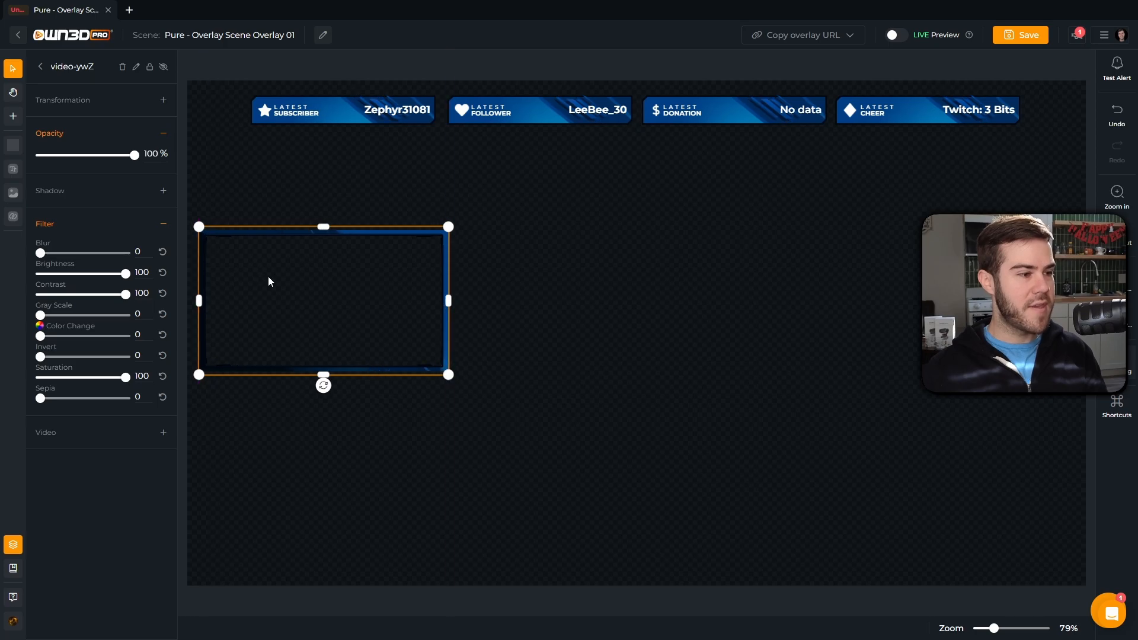
left_click(1024, 35)
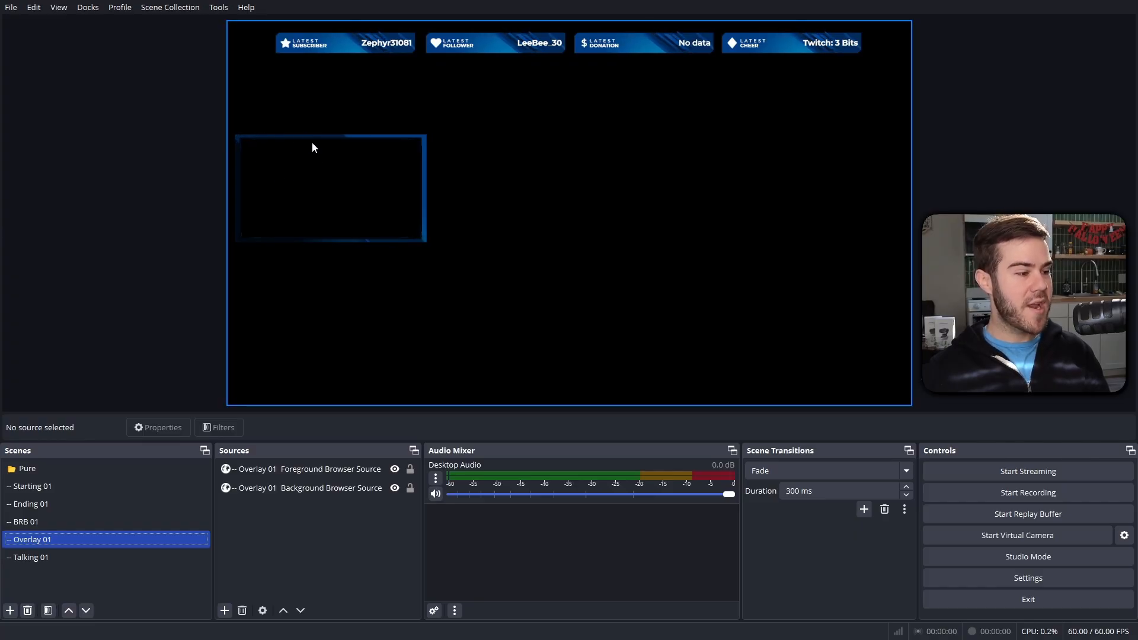
Step: Add the existing Insta360 Link2 source to Overlay 01 and fit it inside the blue frame
left_click(304, 468)
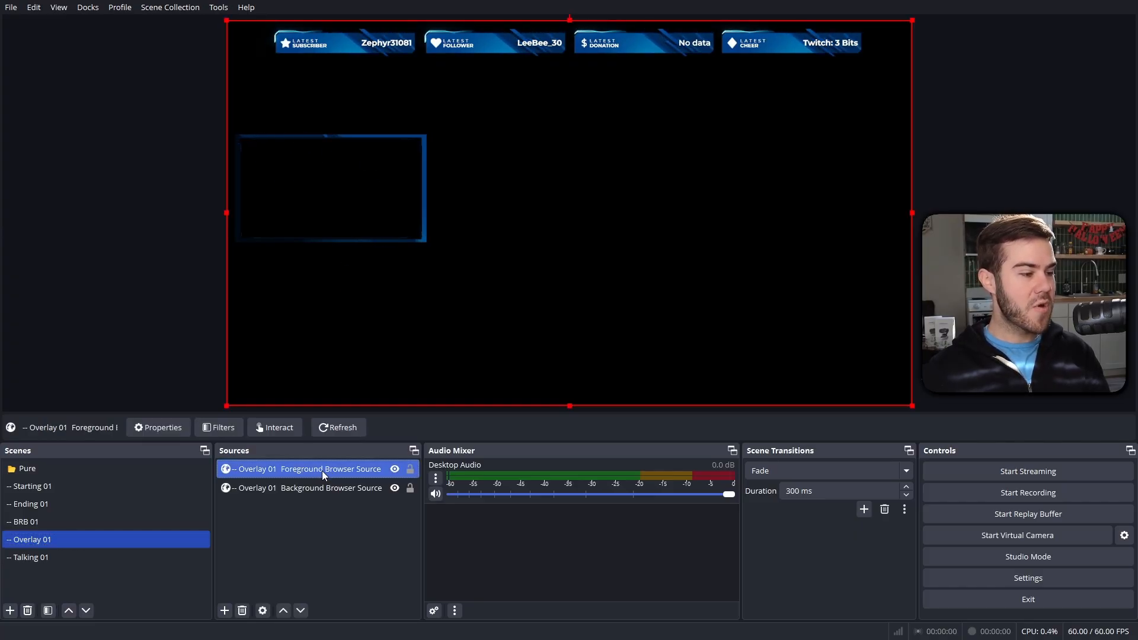
left_click(157, 427)
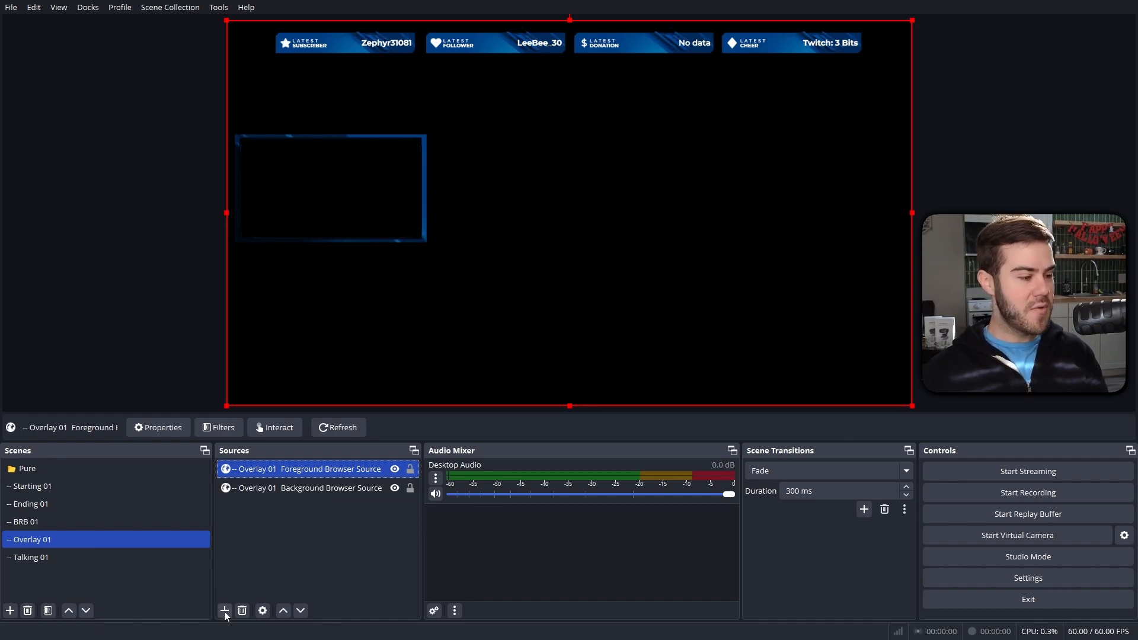
left_click(224, 611)
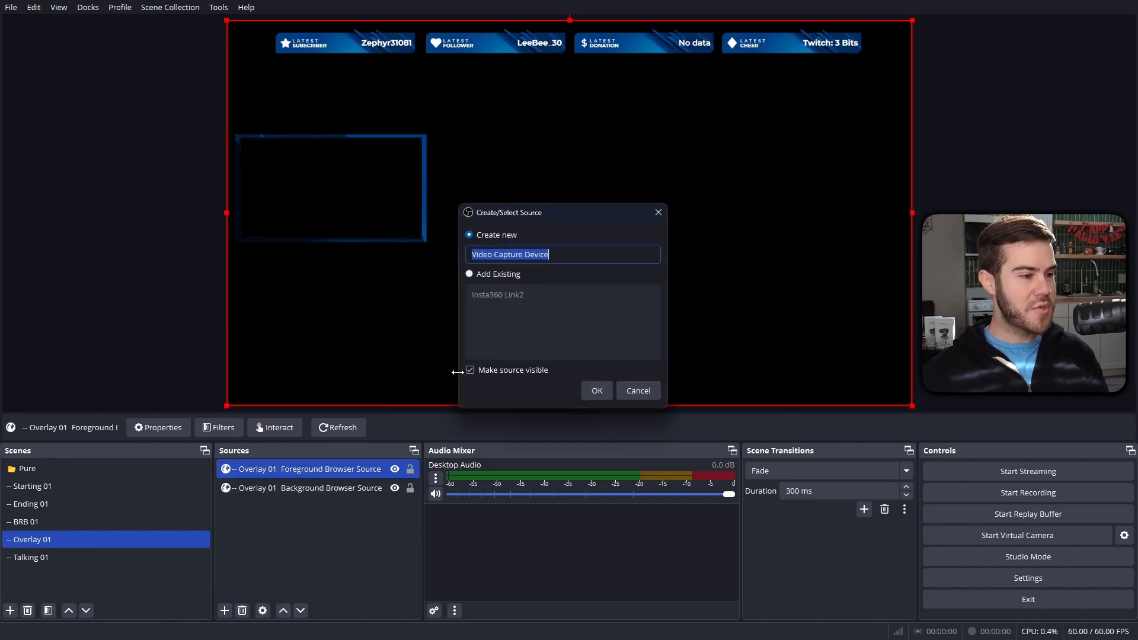
left_click(469, 274)
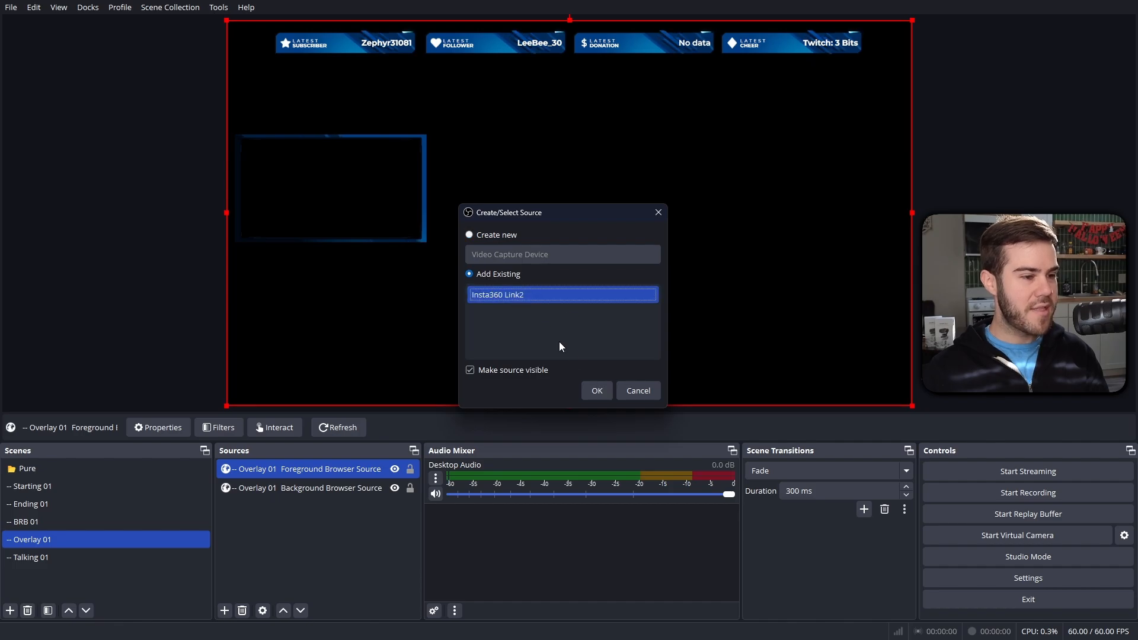
left_click(595, 391)
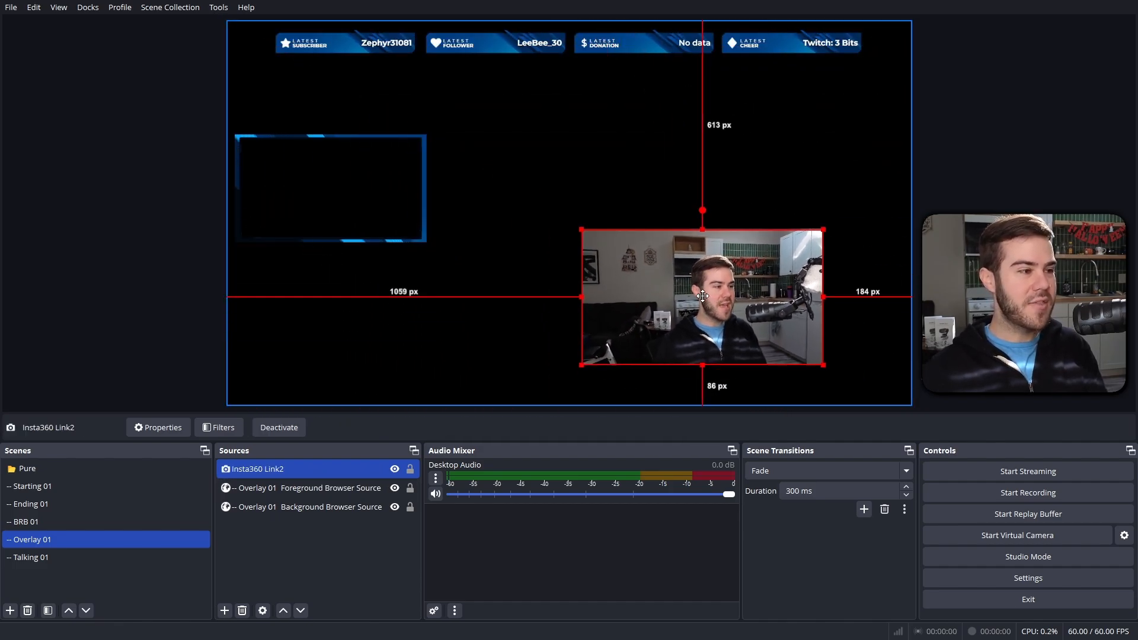
left_click_drag(701, 297, 356, 178)
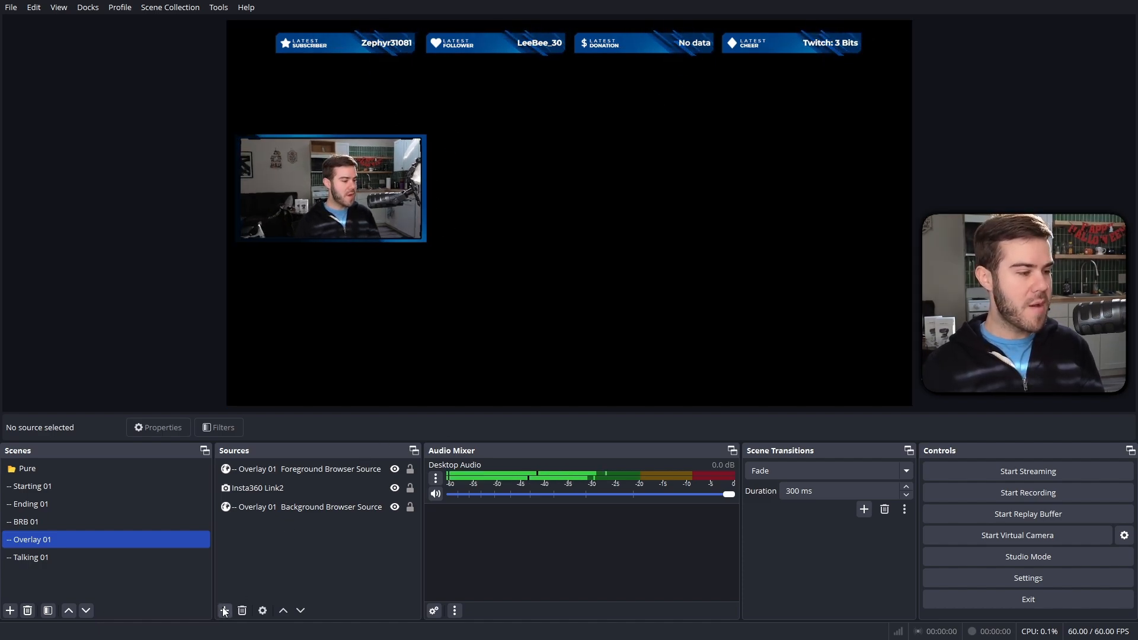
Step: Add a Game Capture source capturing the specific hollow_knight.exe window
left_click(224, 611)
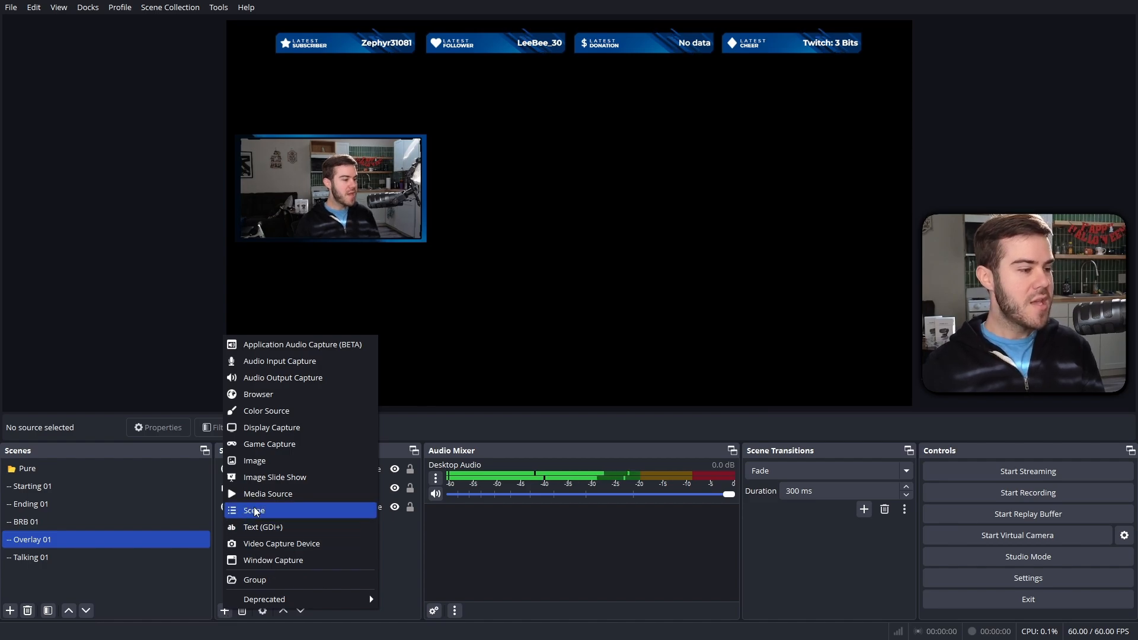
mouse_move(301, 427)
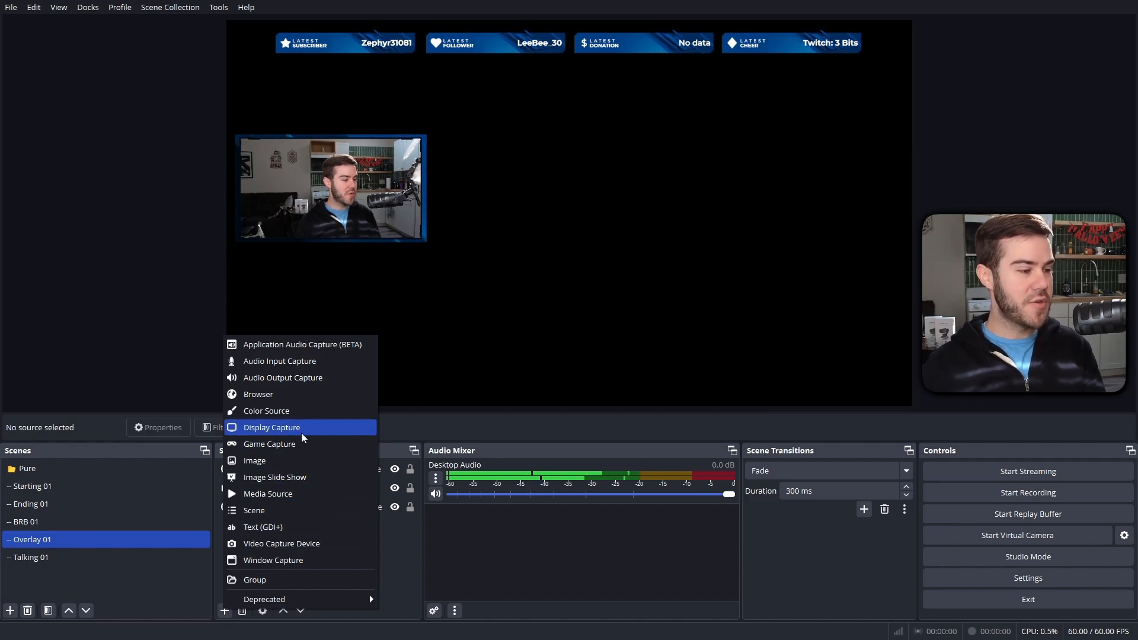
mouse_move(281, 559)
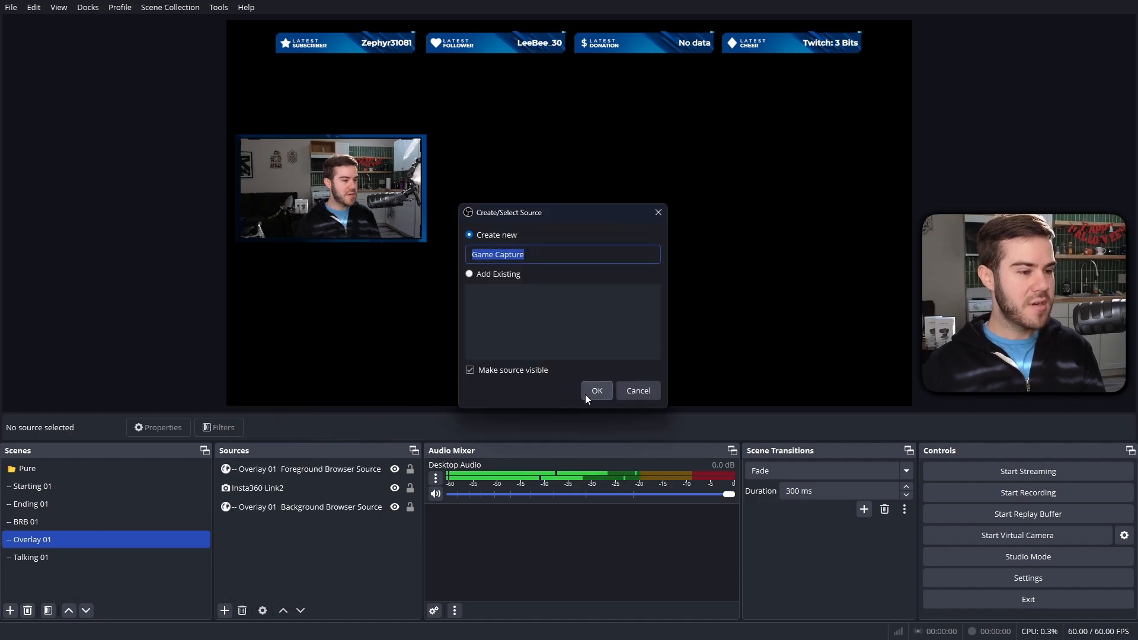
left_click(596, 391)
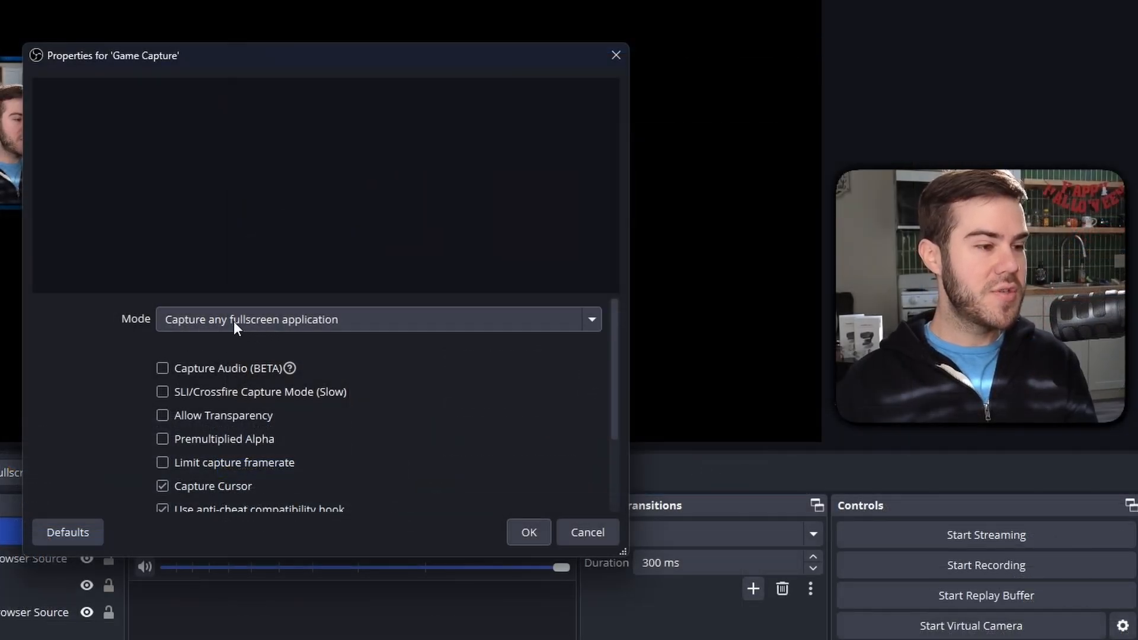
mouse_move(323, 327)
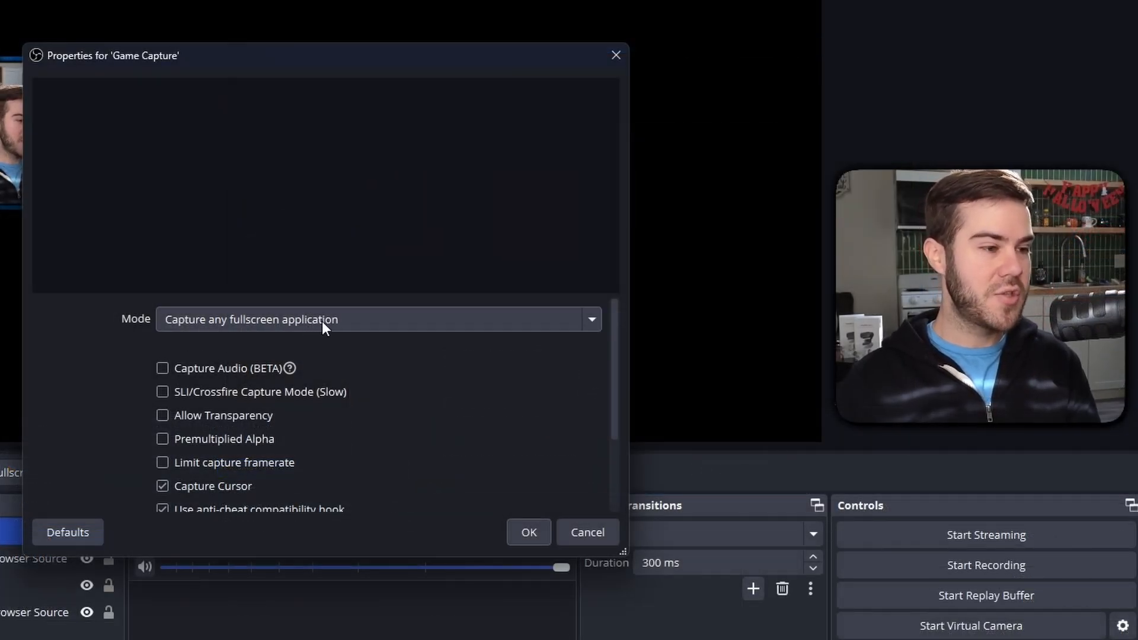
left_click(378, 320)
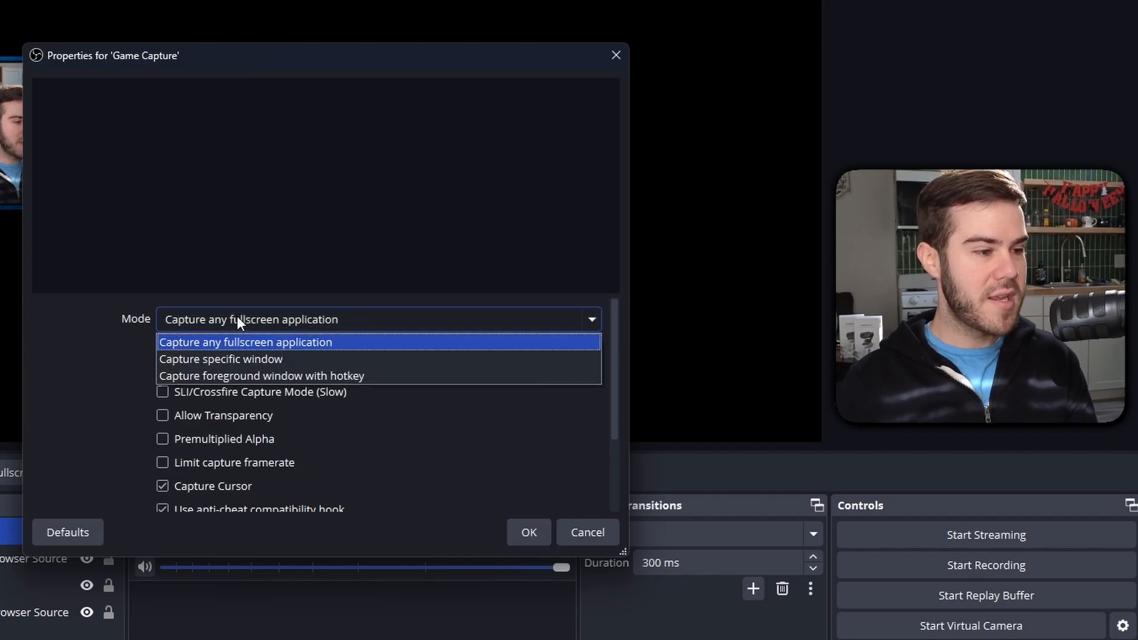
left_click(221, 358)
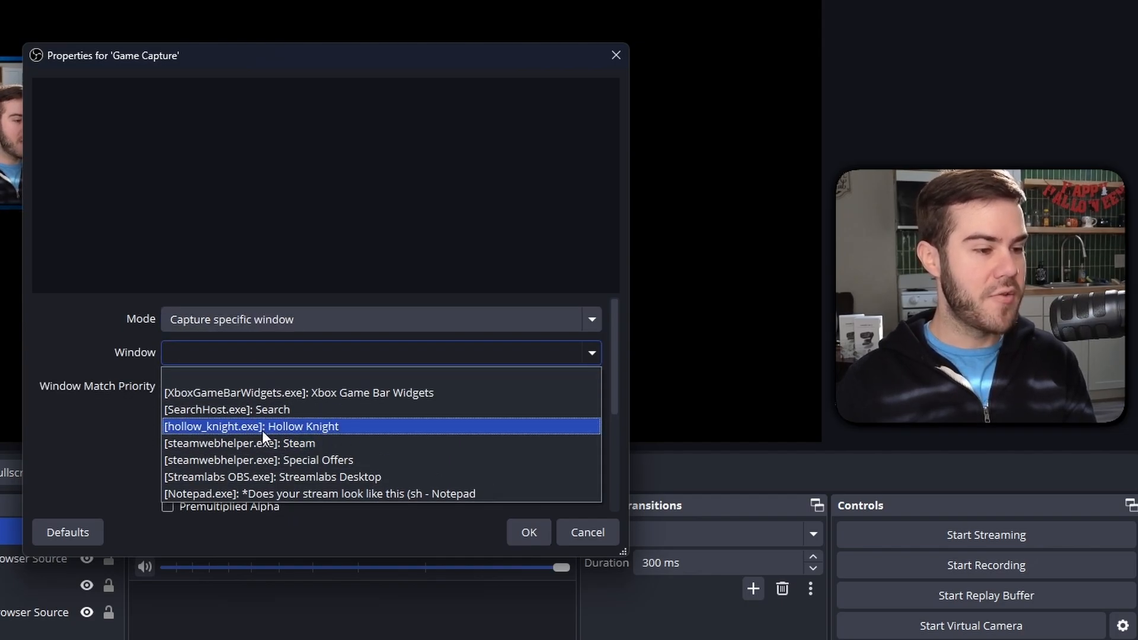
left_click(251, 426)
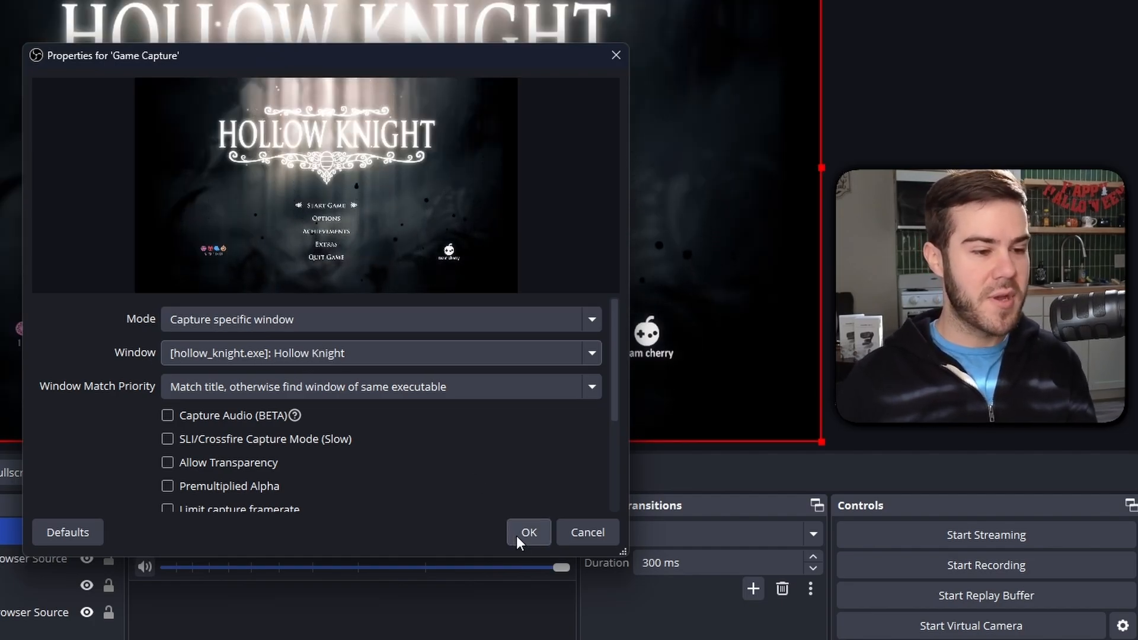
left_click(529, 532)
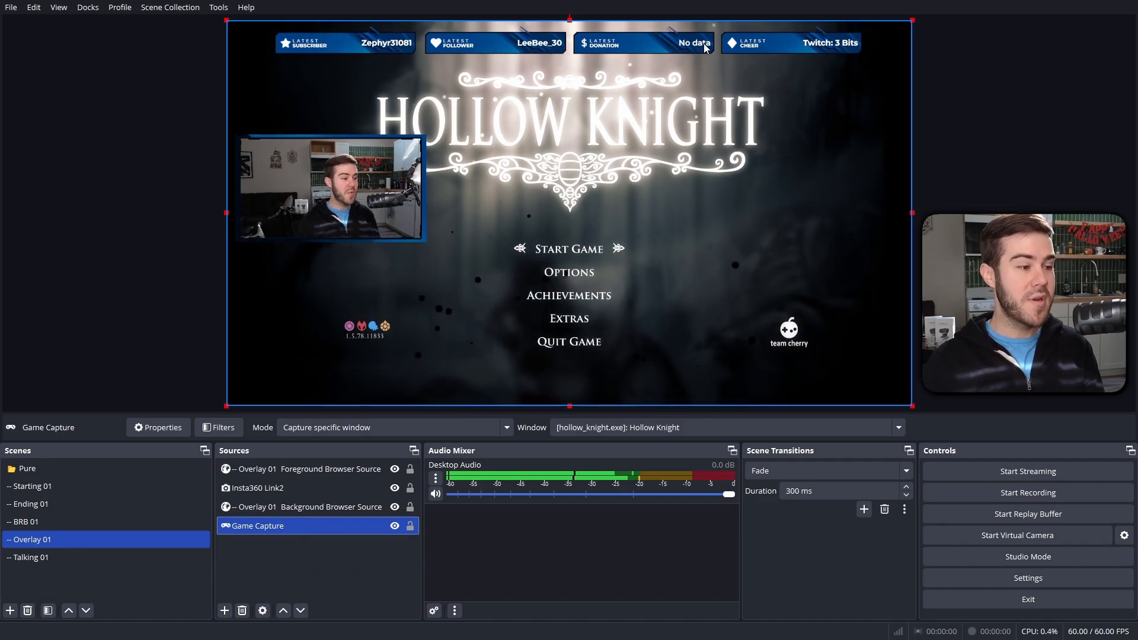
Step: Add the existing Game Capture to Talking 01 behind the overlay and set transition to Cut
left_click(31, 557)
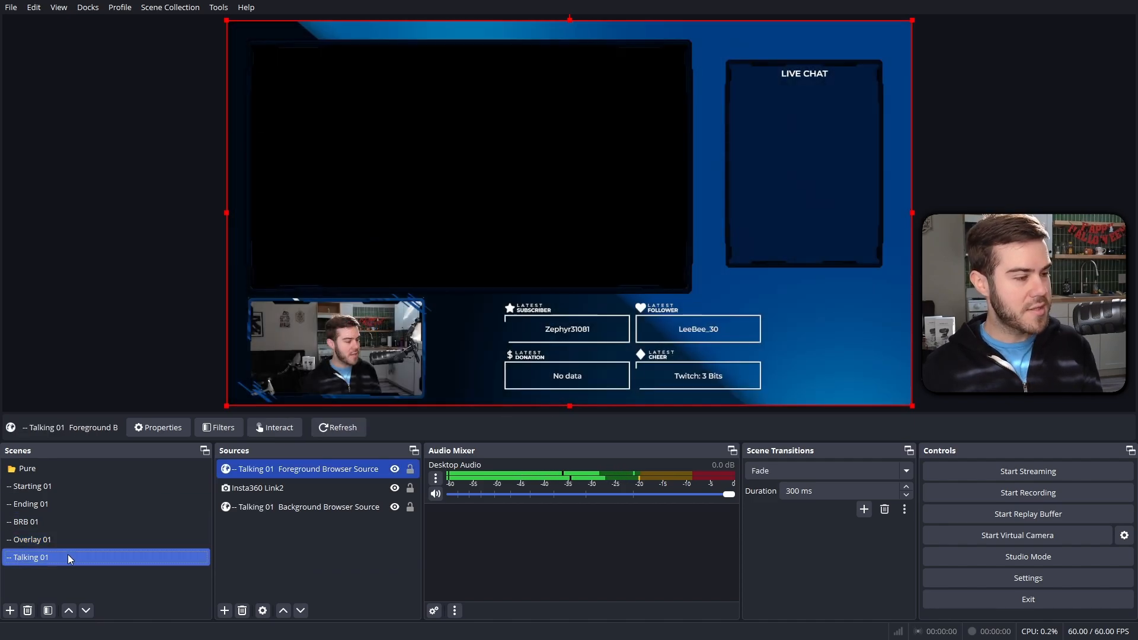
left_click(224, 611)
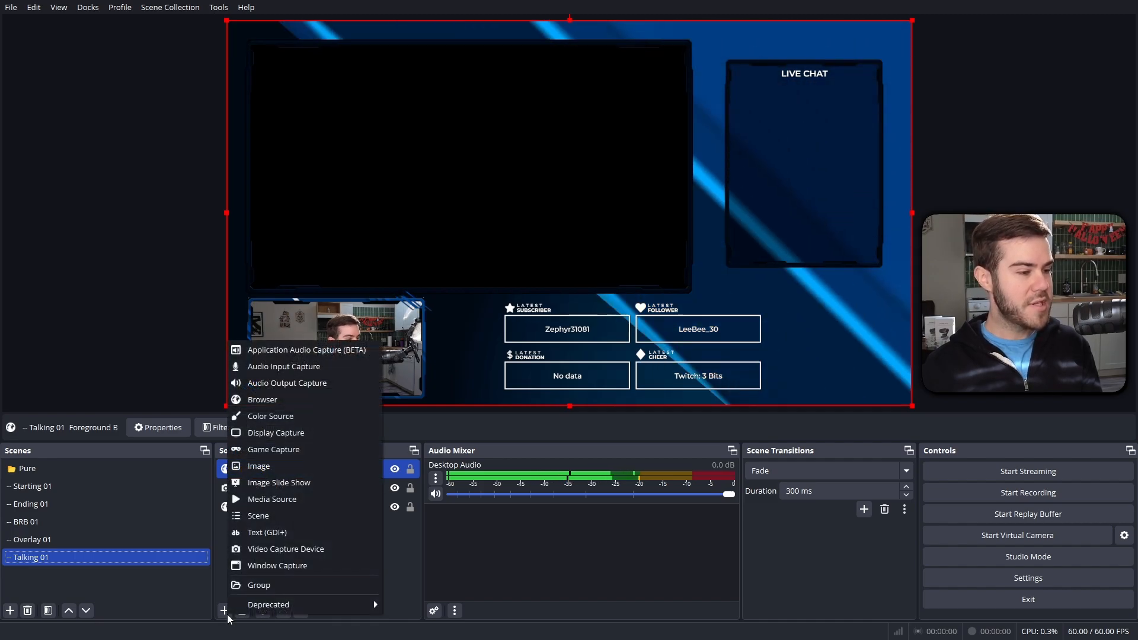
left_click(274, 449)
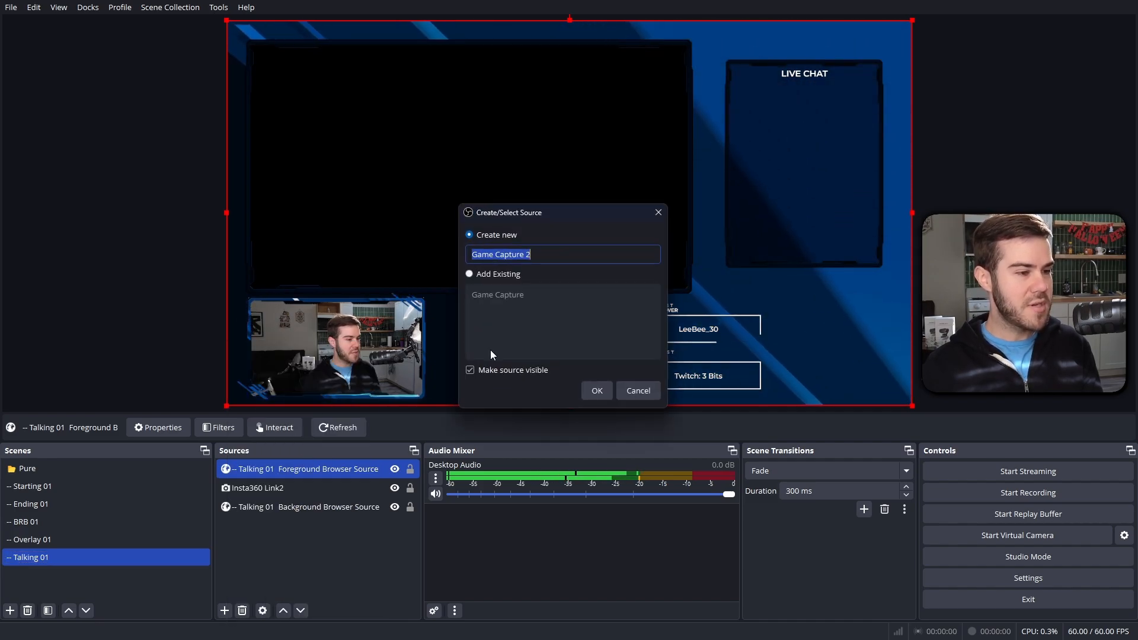
left_click(470, 274)
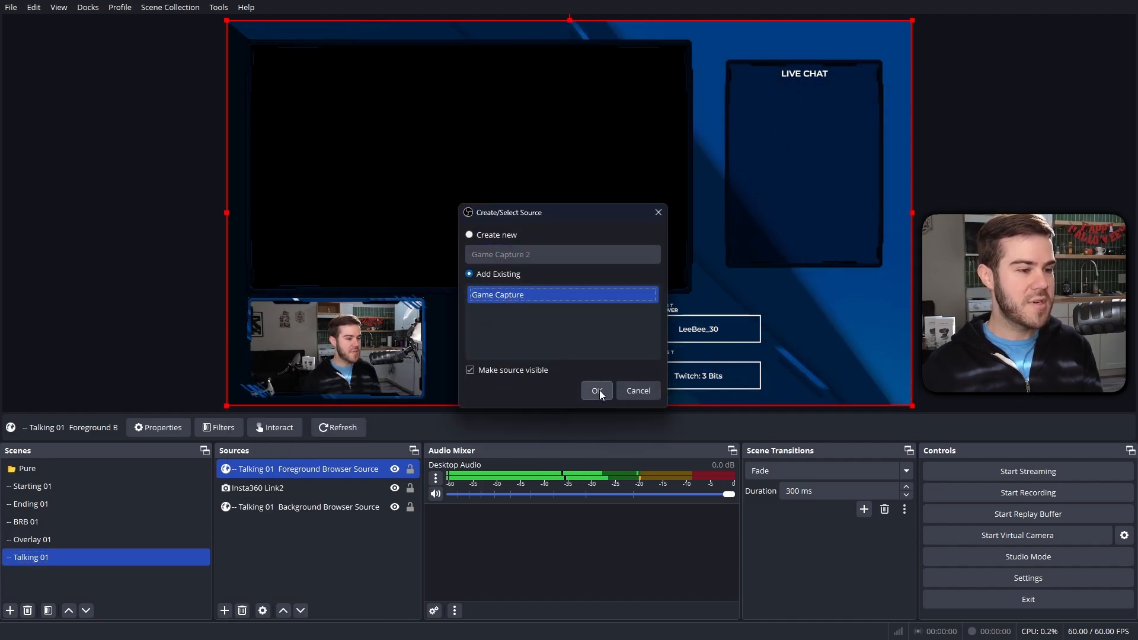
left_click(595, 391)
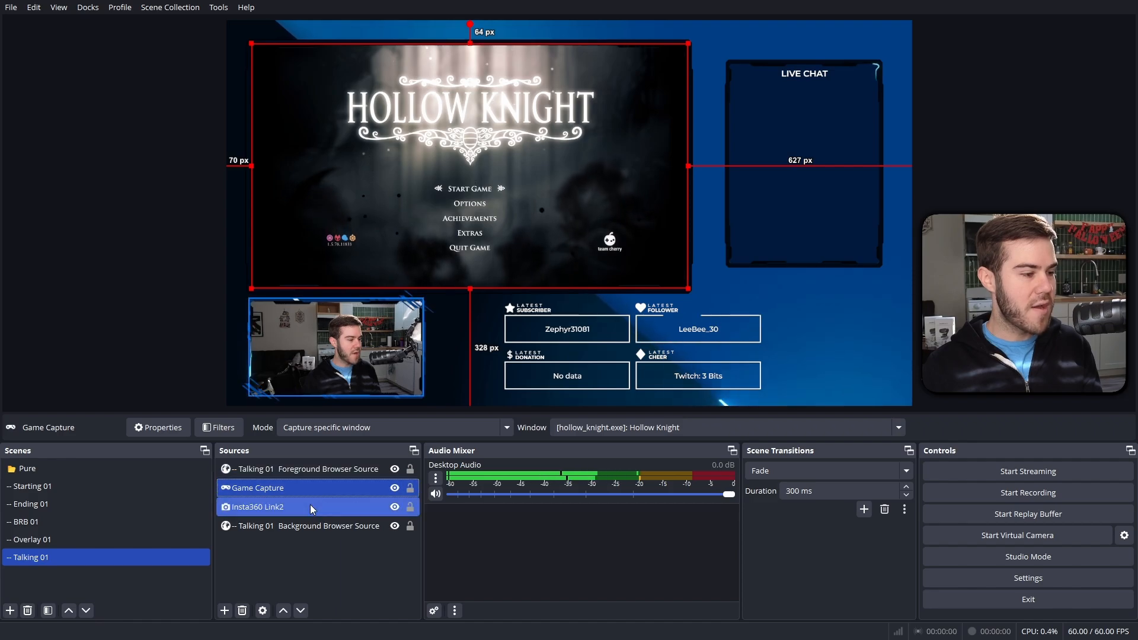
left_click(313, 468)
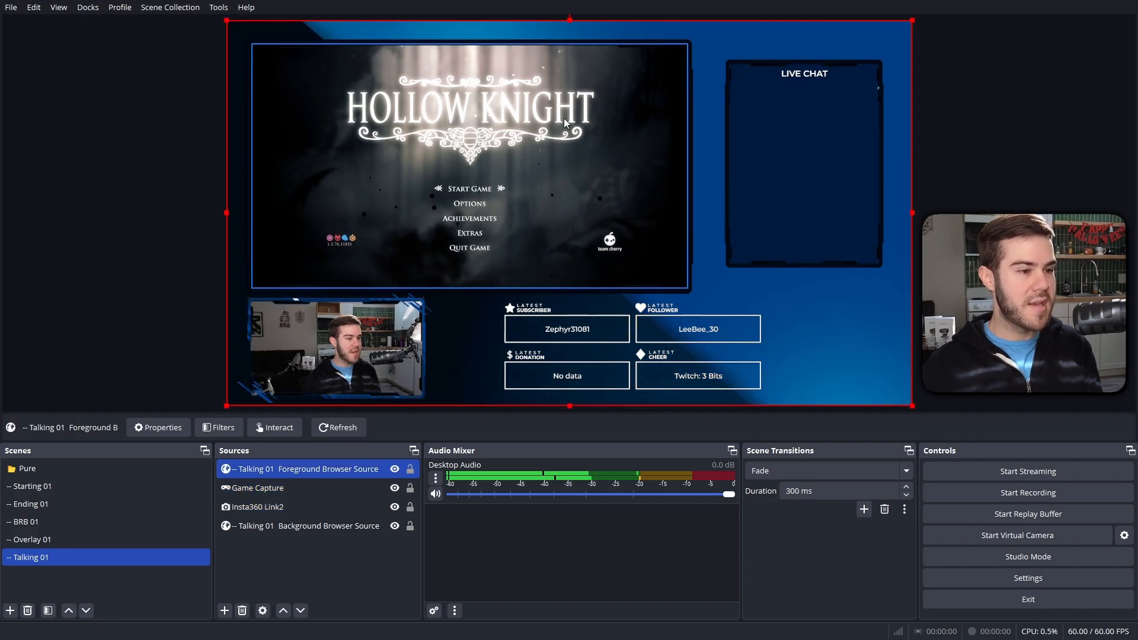
left_click(828, 471)
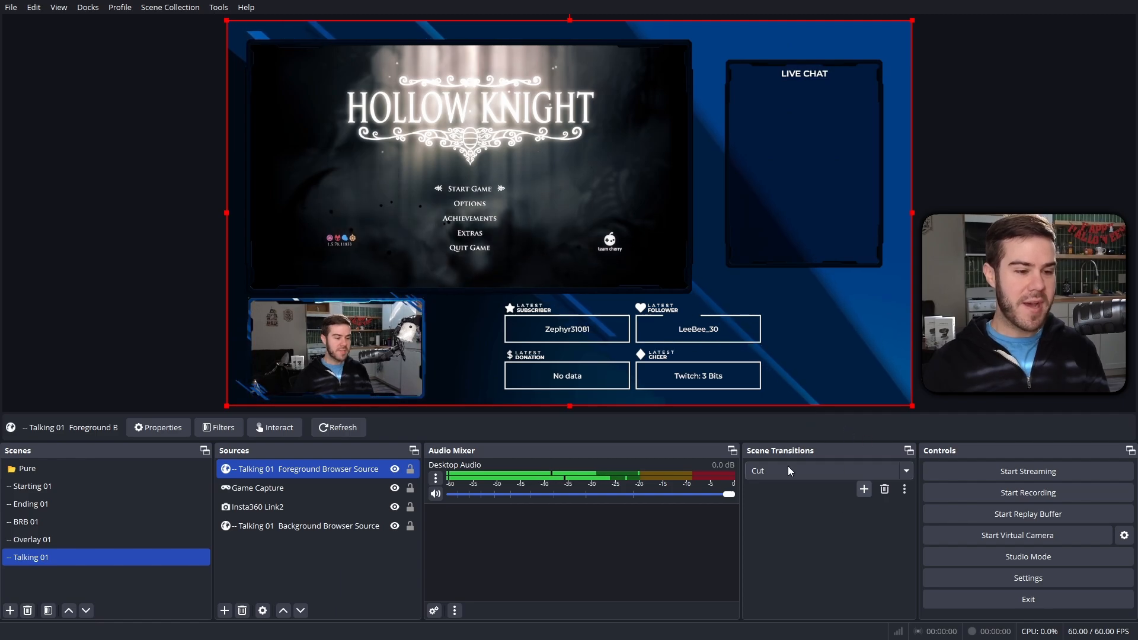
Step: Add a transition named Stinger using the transition (1) video with a 1000 ms transition point
left_click(863, 489)
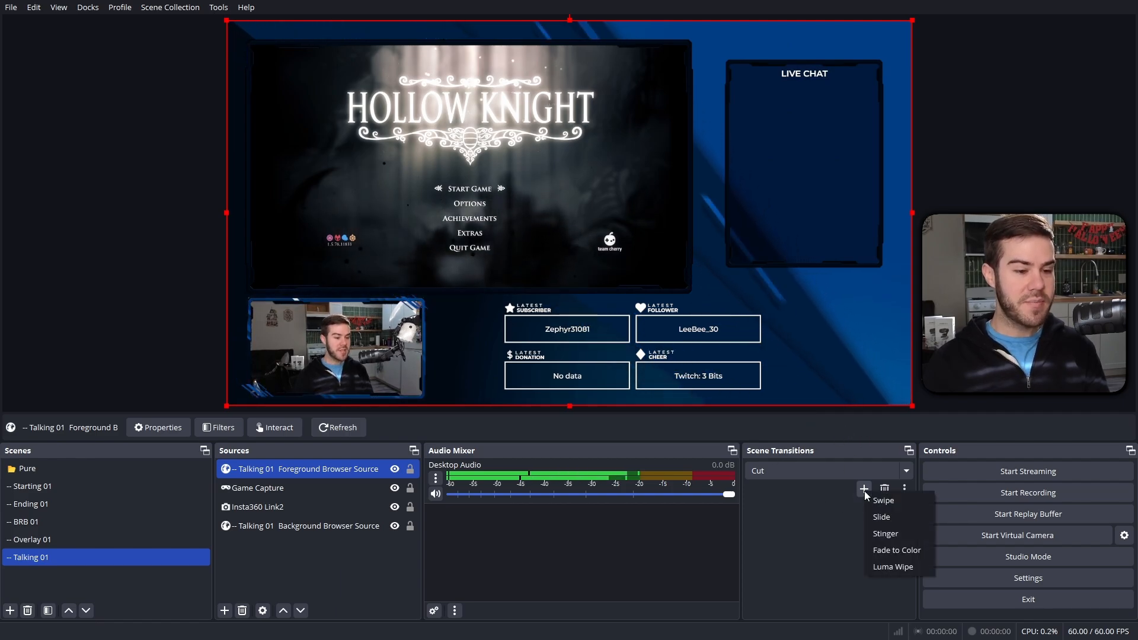
left_click(885, 533)
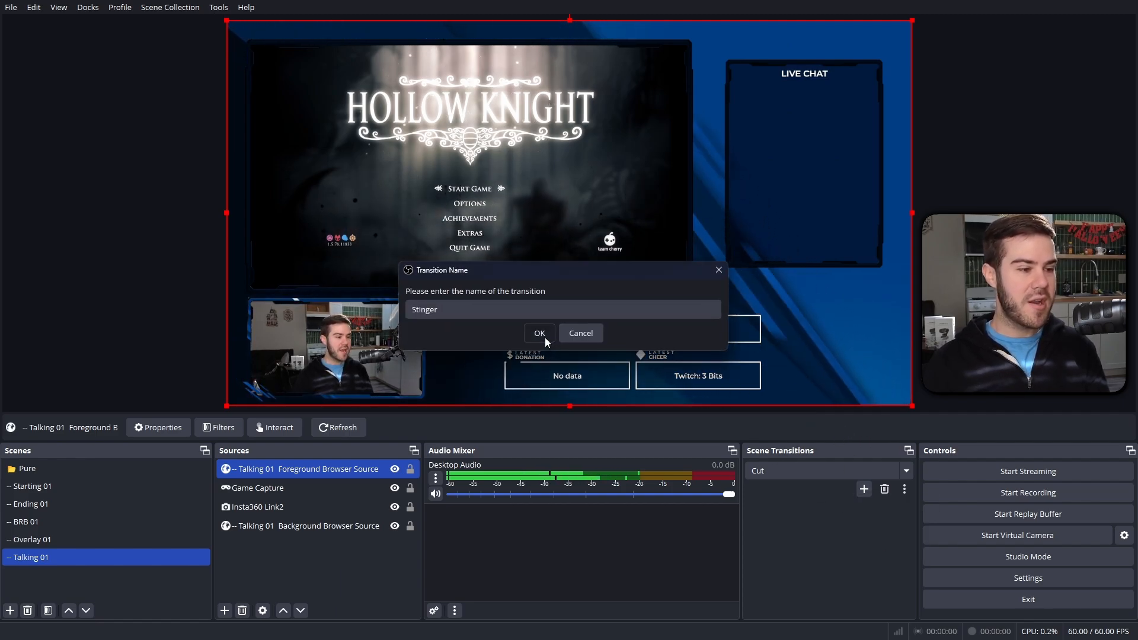
left_click(540, 333)
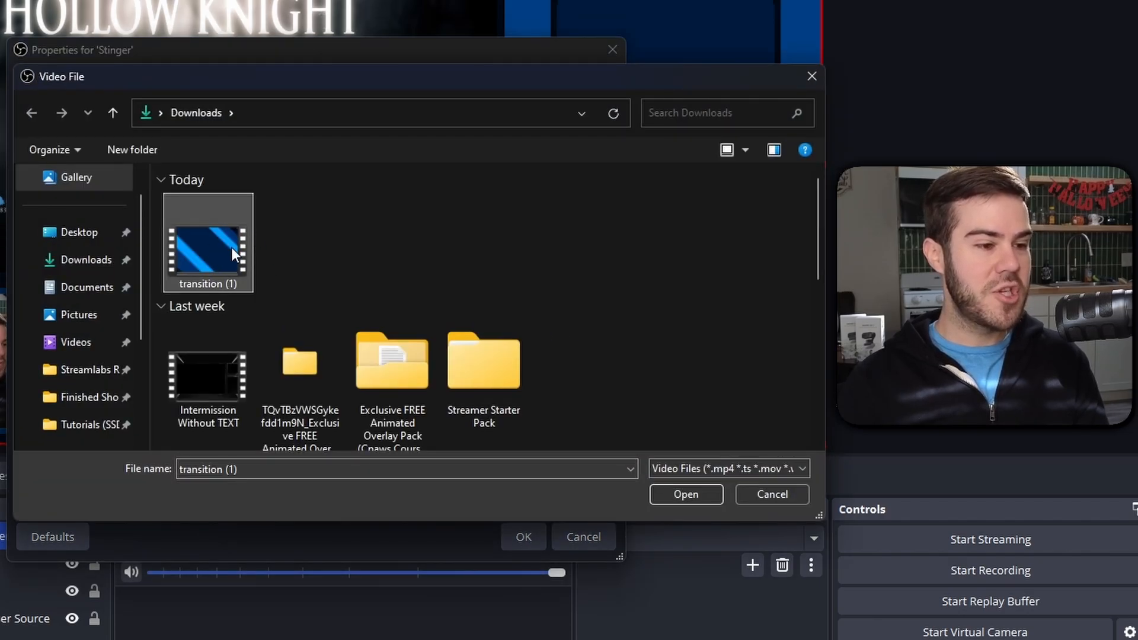
left_click(685, 495)
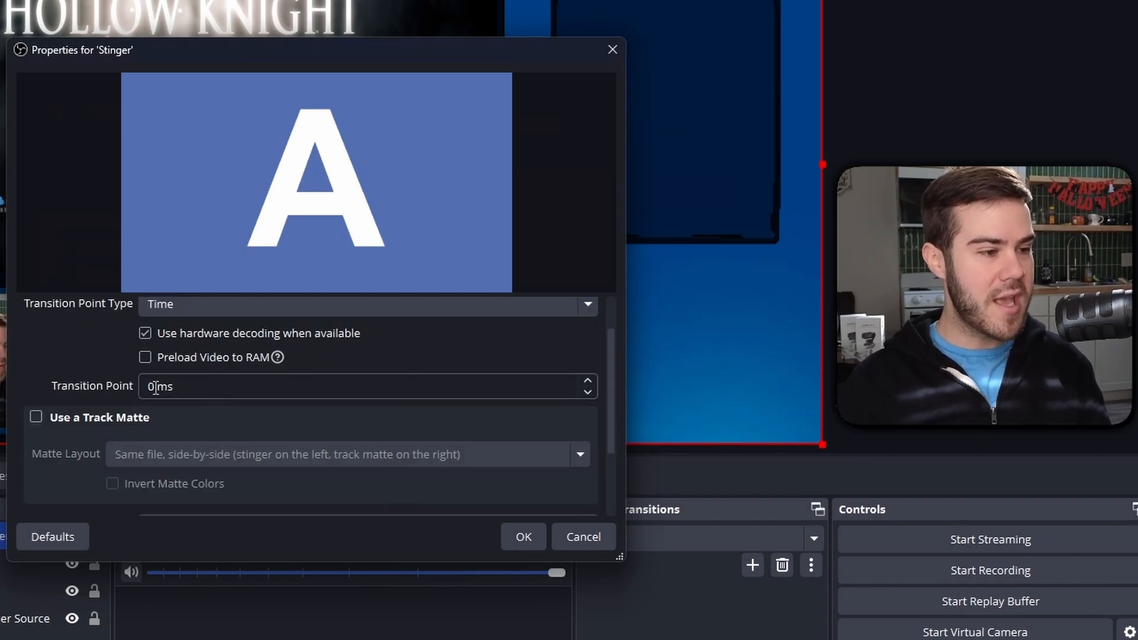
type("1000")
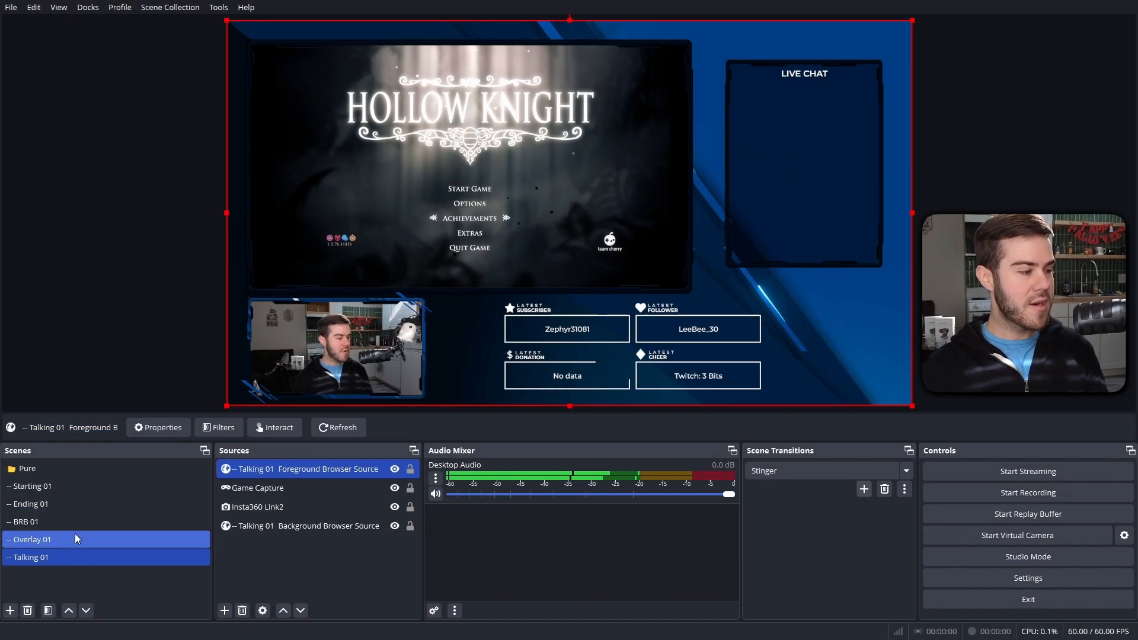
Step: Switch to Overlay 01, then to BRB 01, watching the stinger play
left_click(32, 539)
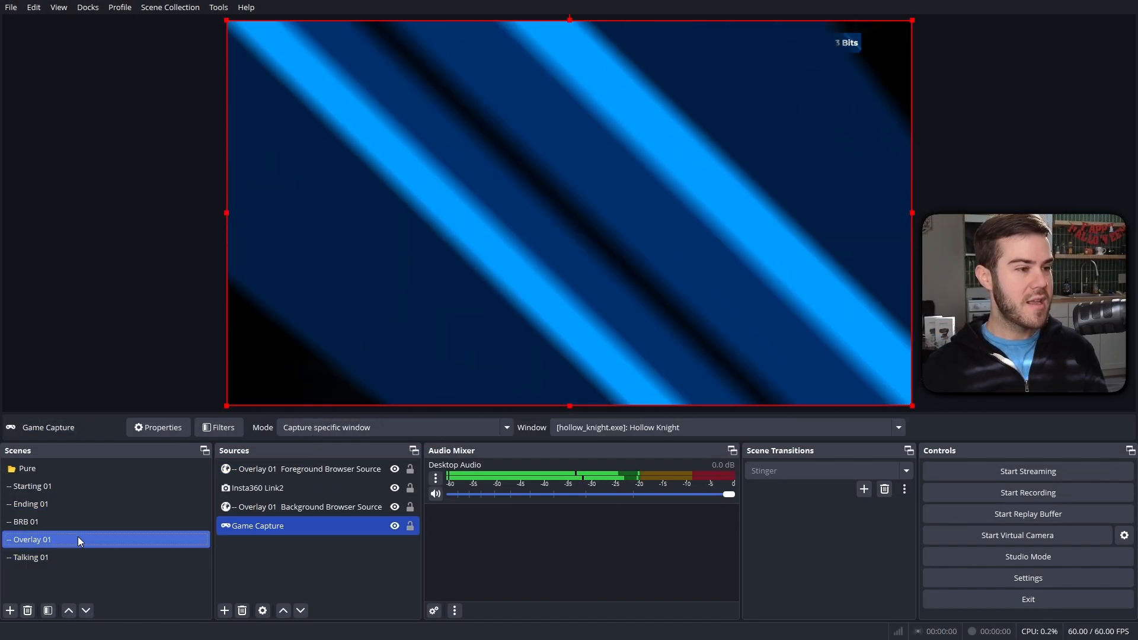
left_click(29, 521)
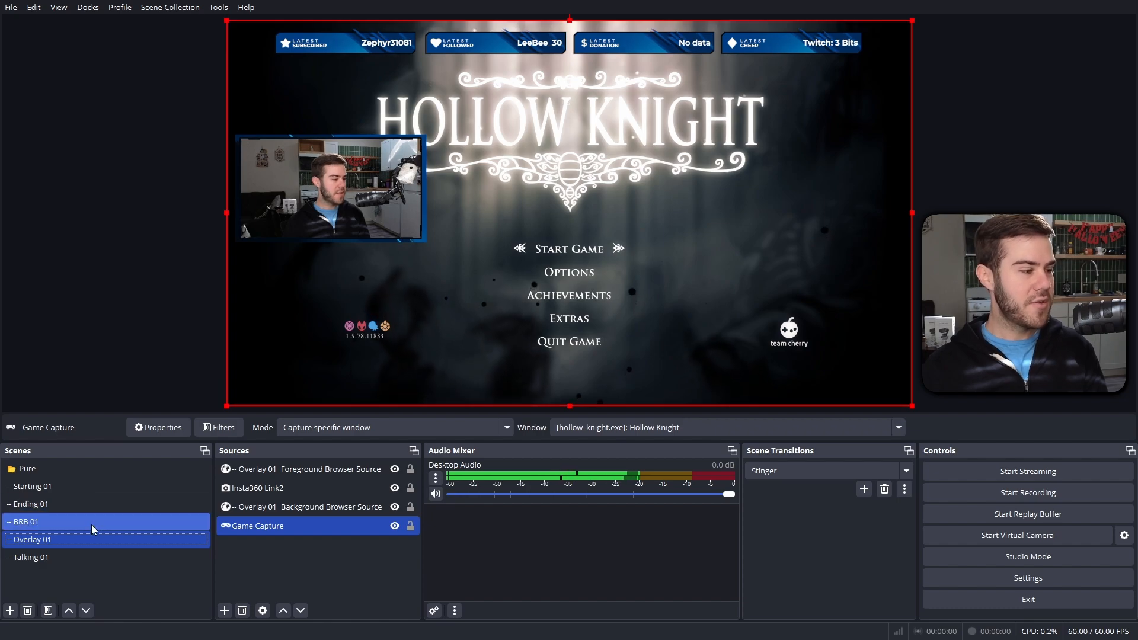
left_click(25, 521)
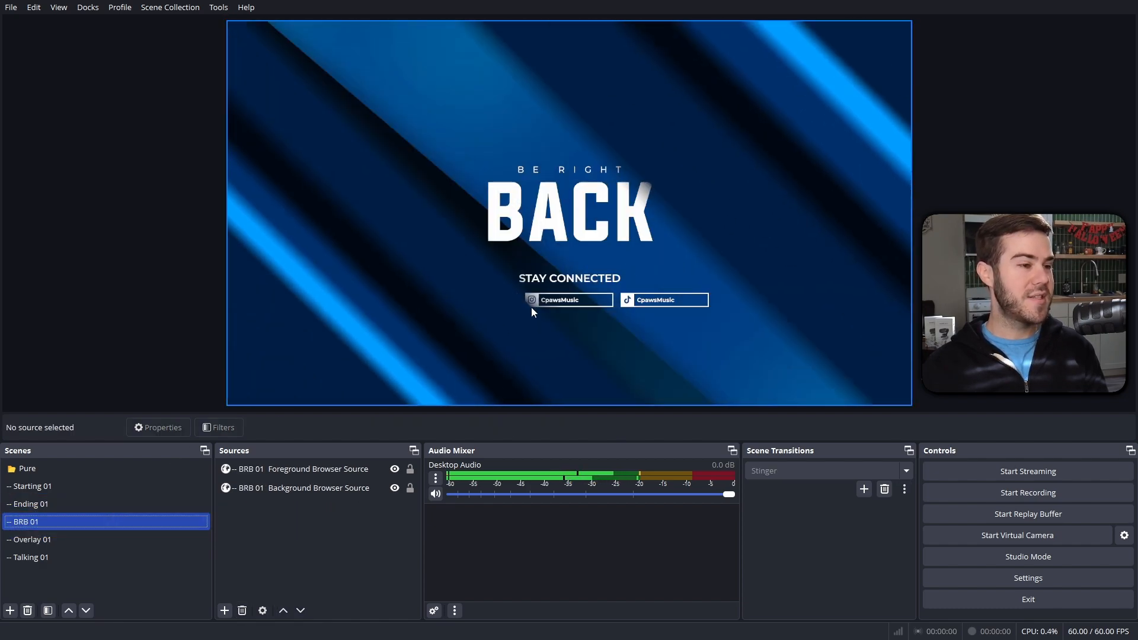